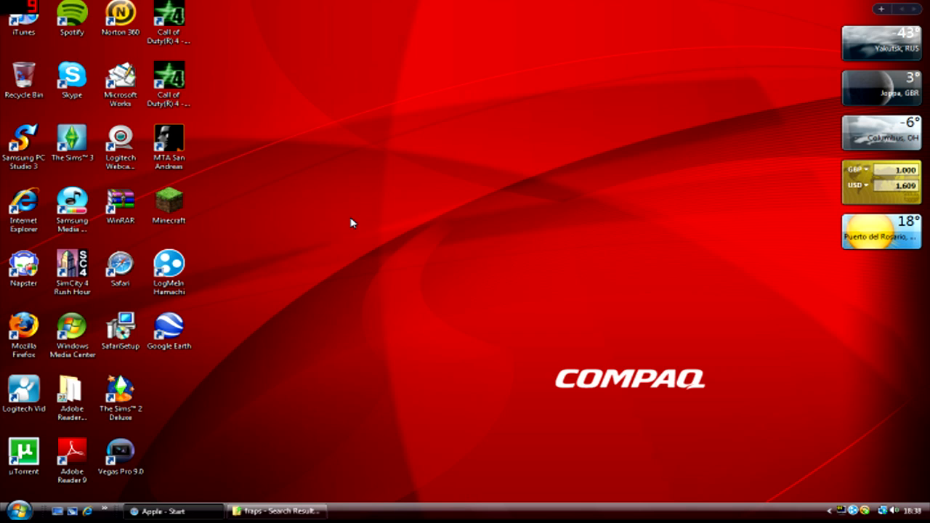
pyautogui.moveTo(347, 224)
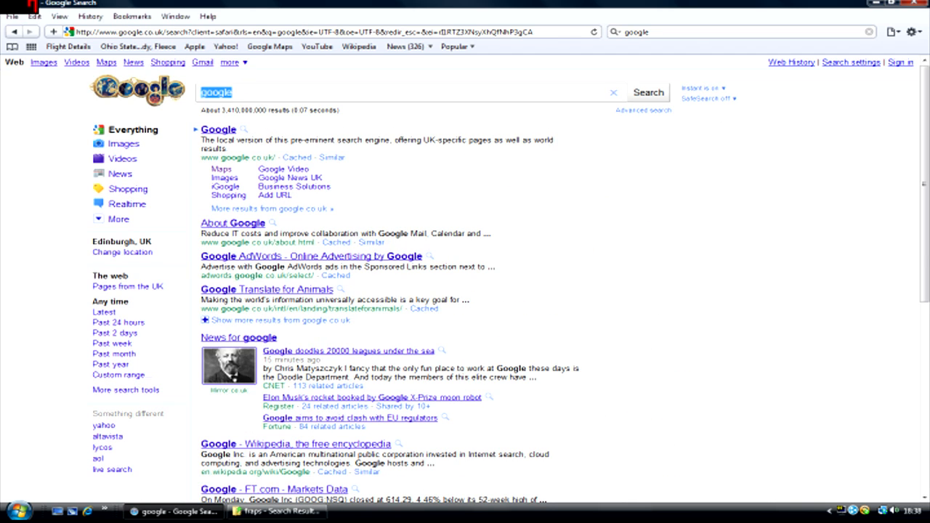
# - Search Google for mcadmin, then download and open MCAdmin.zip from the MCAdmin wiki
pyautogui.write('mcadmin')
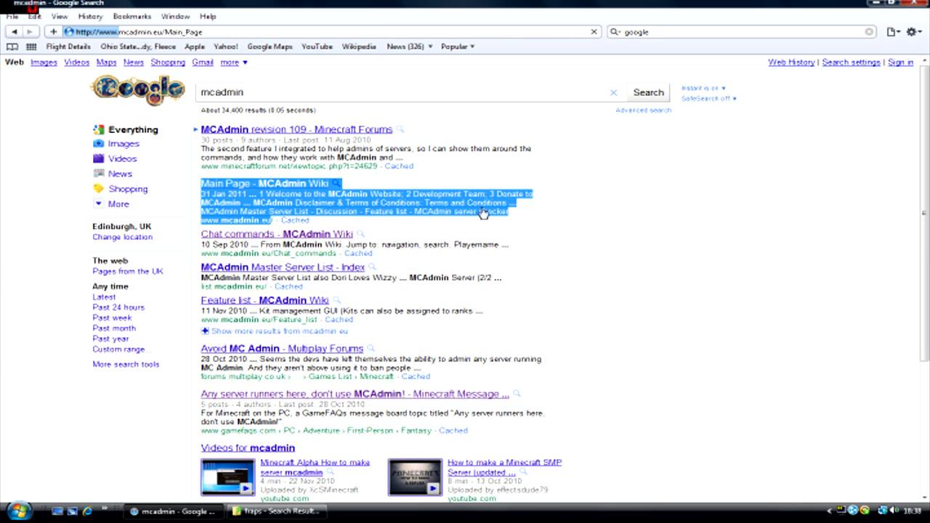
pyautogui.click(266, 183)
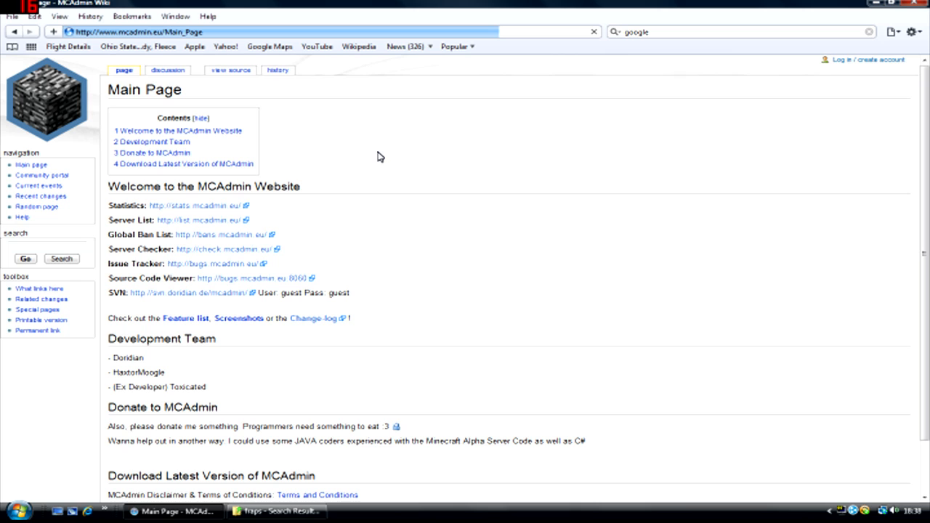
pyautogui.scroll(-3)
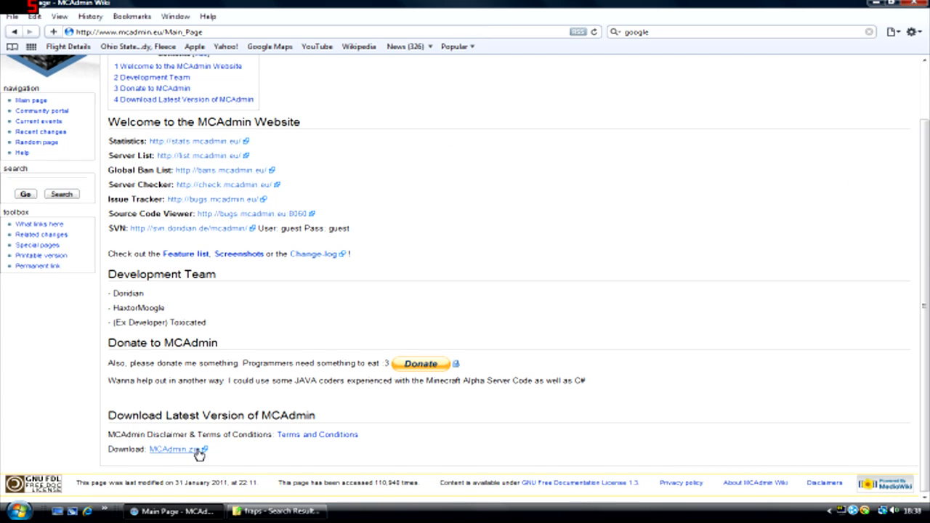
pyautogui.click(174, 449)
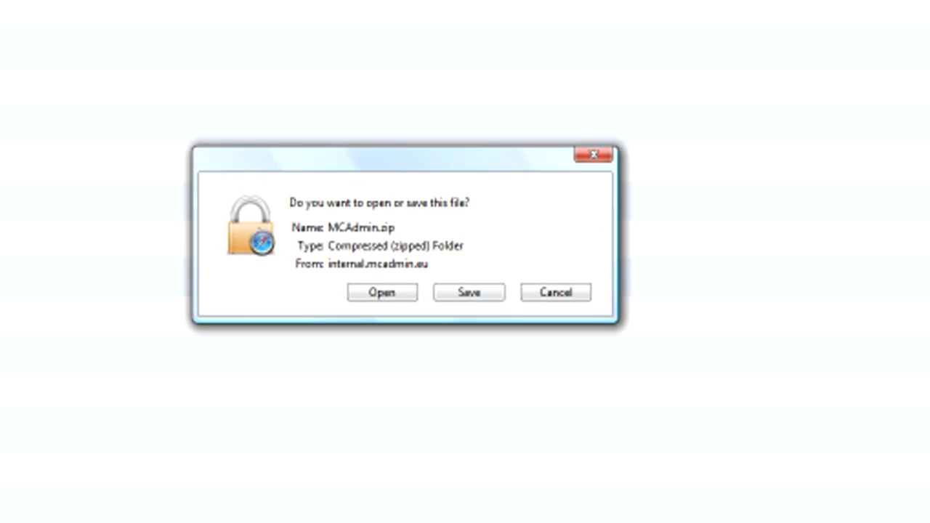
pyautogui.click(382, 292)
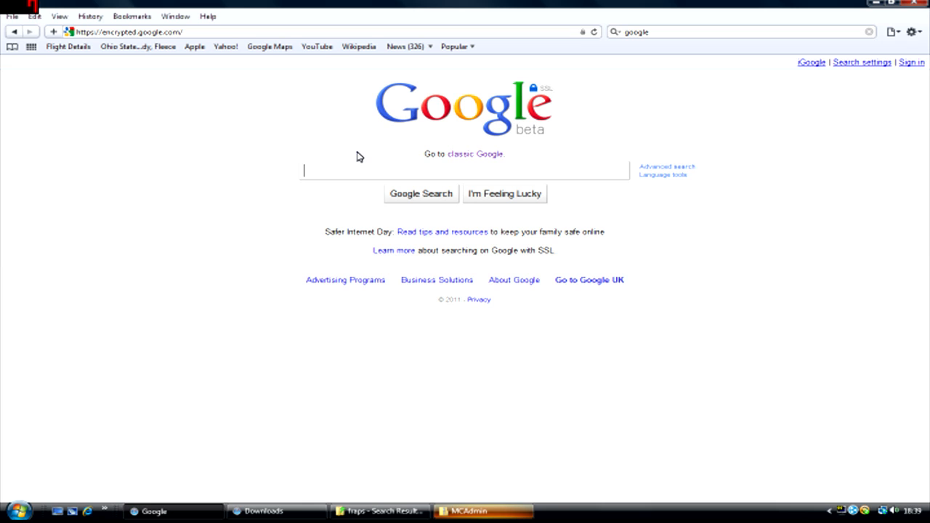
# - Search for logmein hamachi and reach the Hamachi download page
pyautogui.write('logmein')
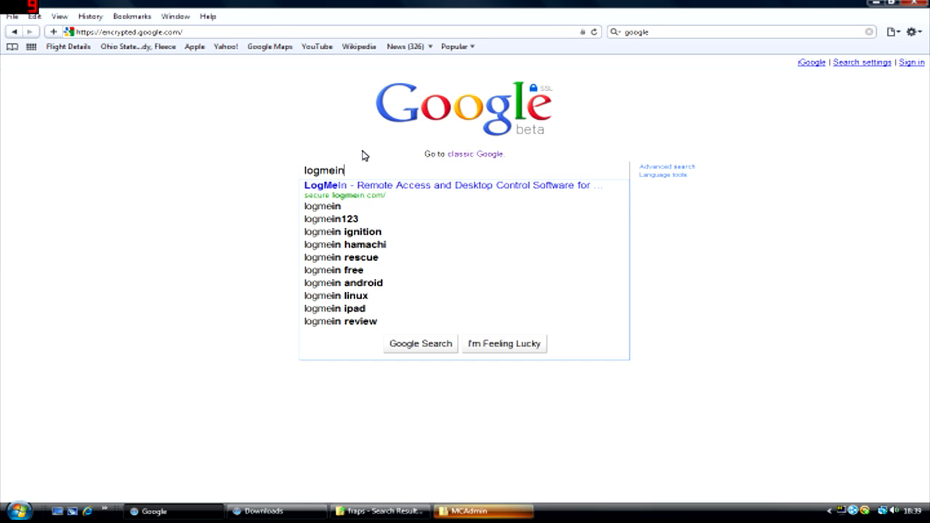
pyautogui.write('h')
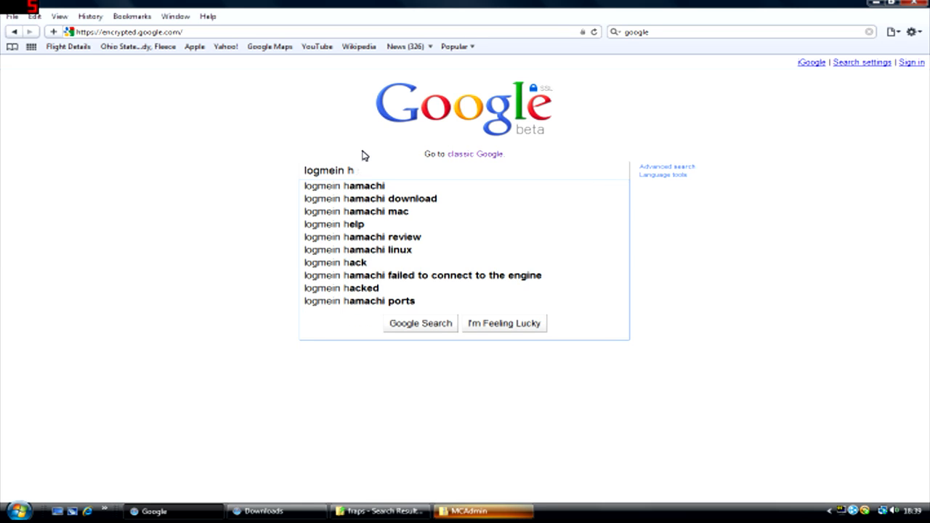
pyautogui.click(343, 186)
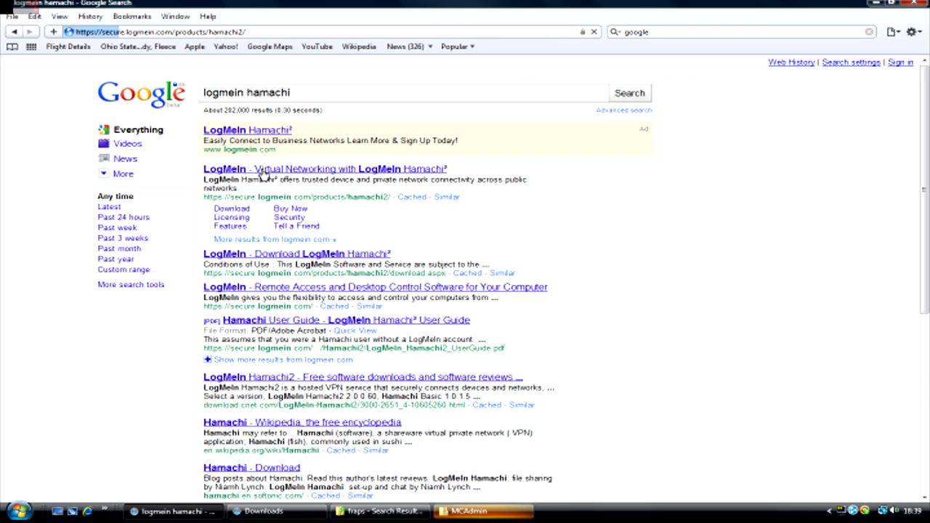
pyautogui.click(324, 168)
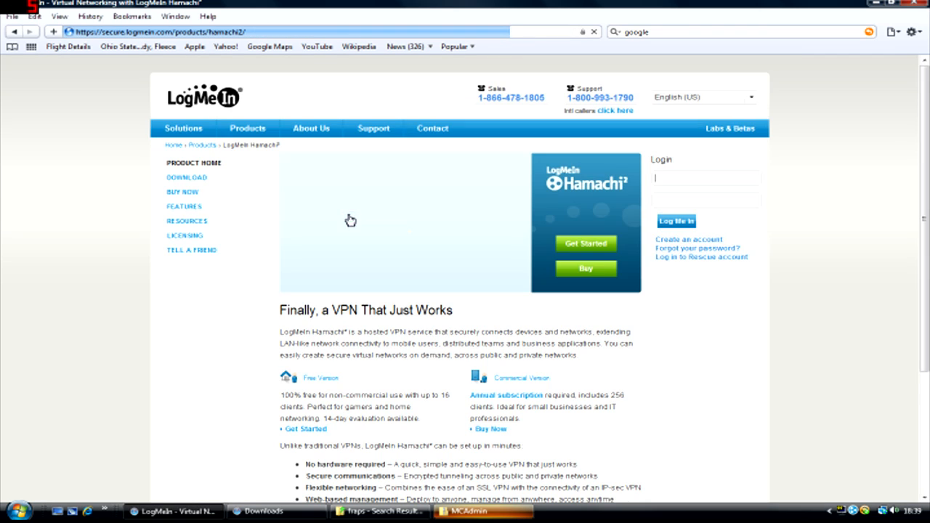
pyautogui.scroll(-3)
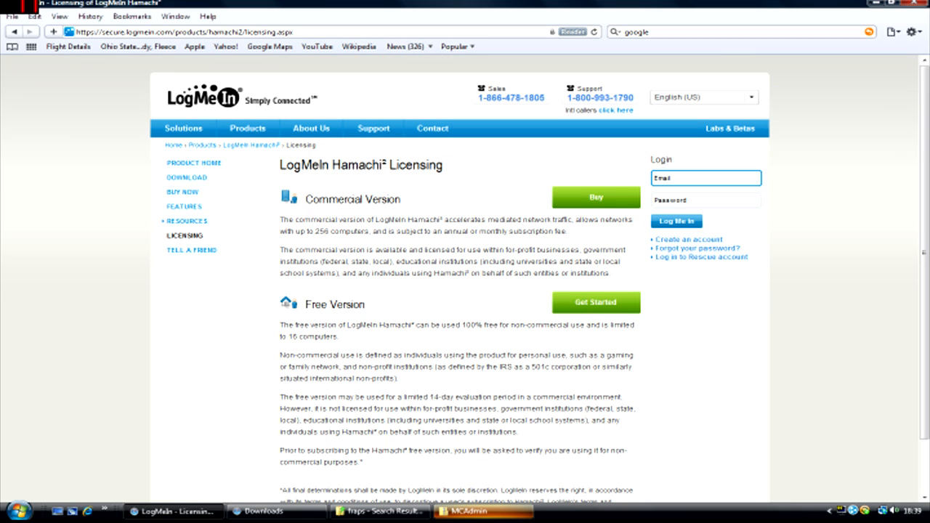
pyautogui.scroll(-3)
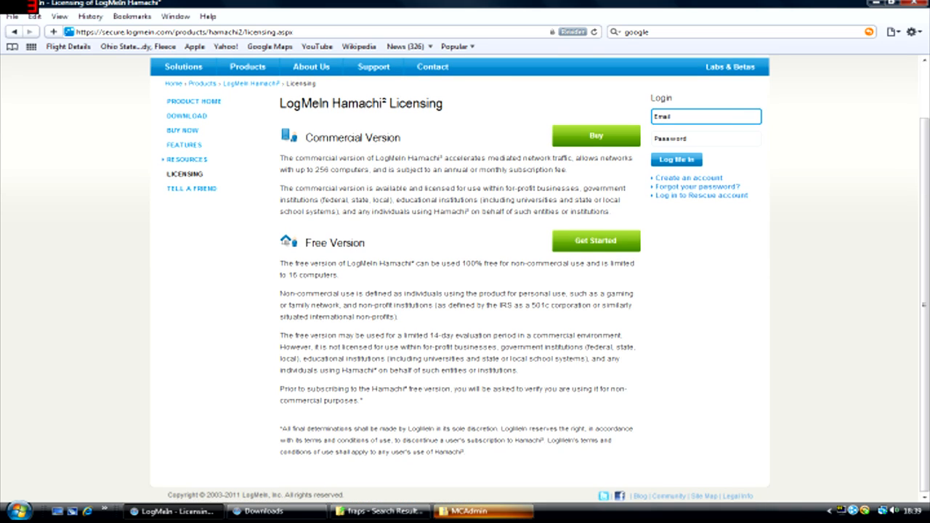
pyautogui.click(186, 117)
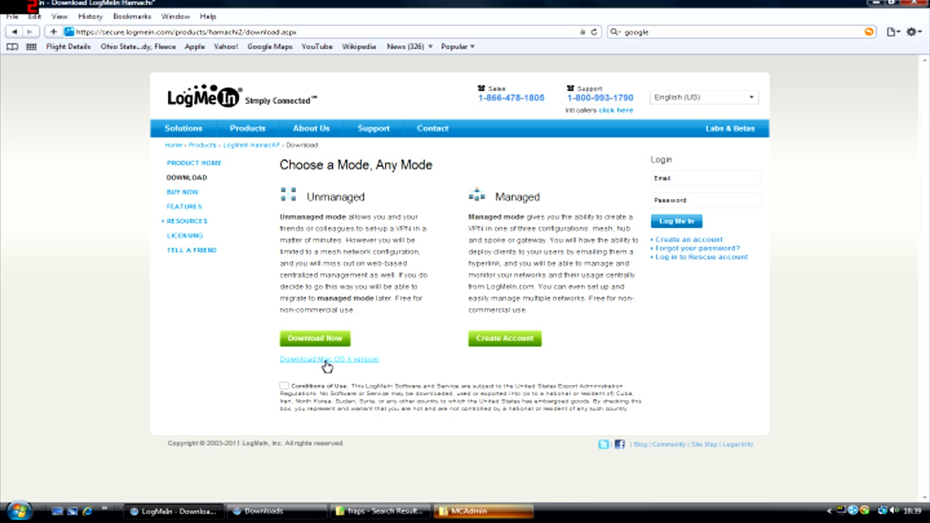
pyautogui.moveTo(306, 331)
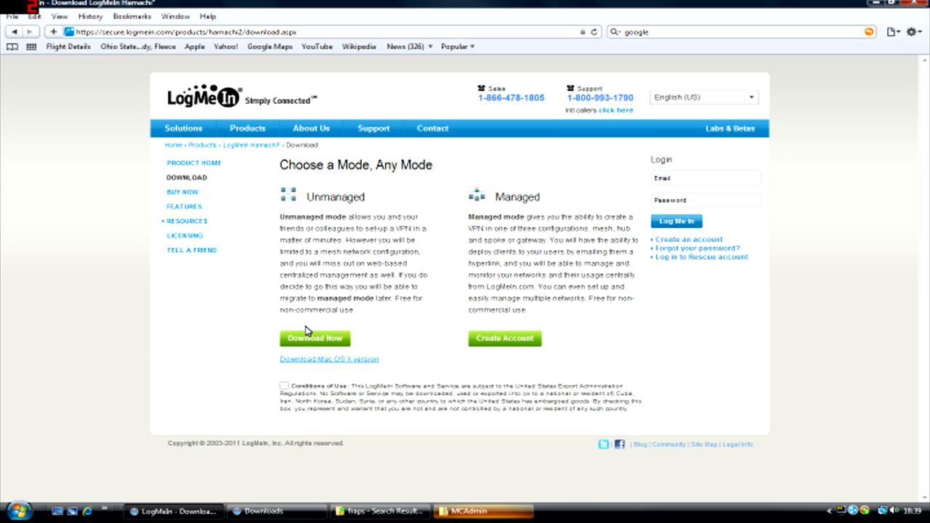
pyautogui.moveTo(296, 368)
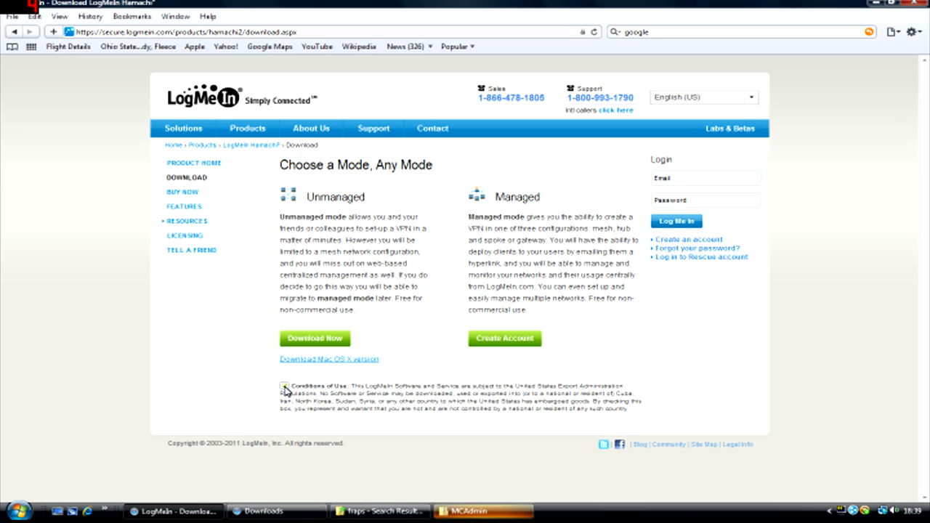
# - Accept the conditions of use, request hamachi.msi, and dismiss the file prompt
pyautogui.click(284, 388)
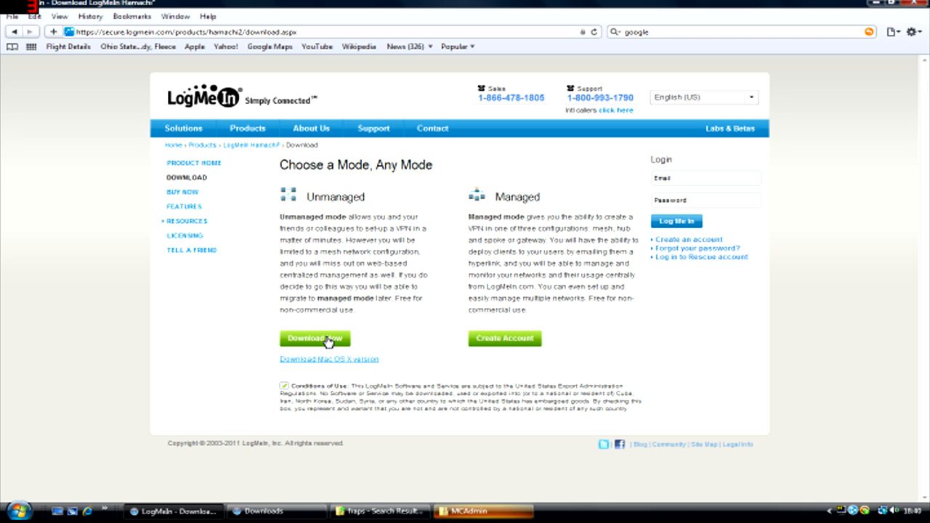
pyautogui.click(314, 339)
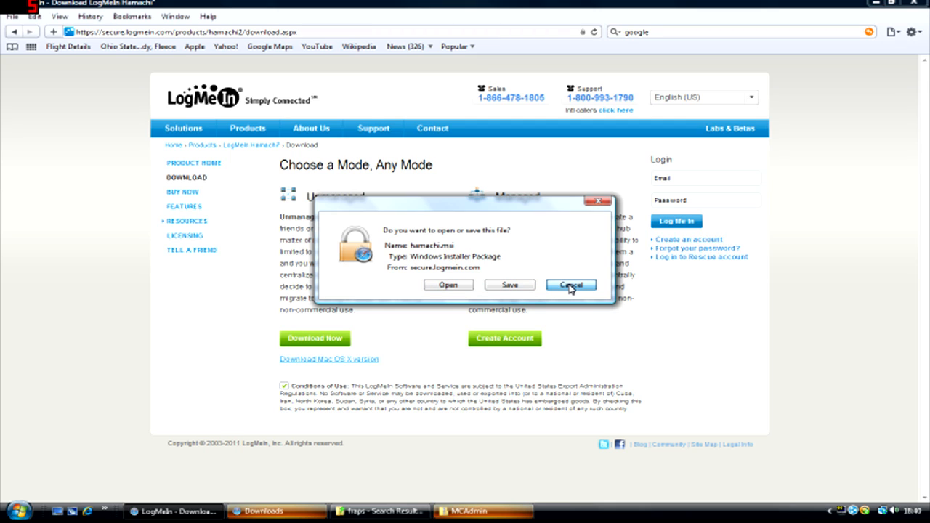
pyautogui.click(570, 284)
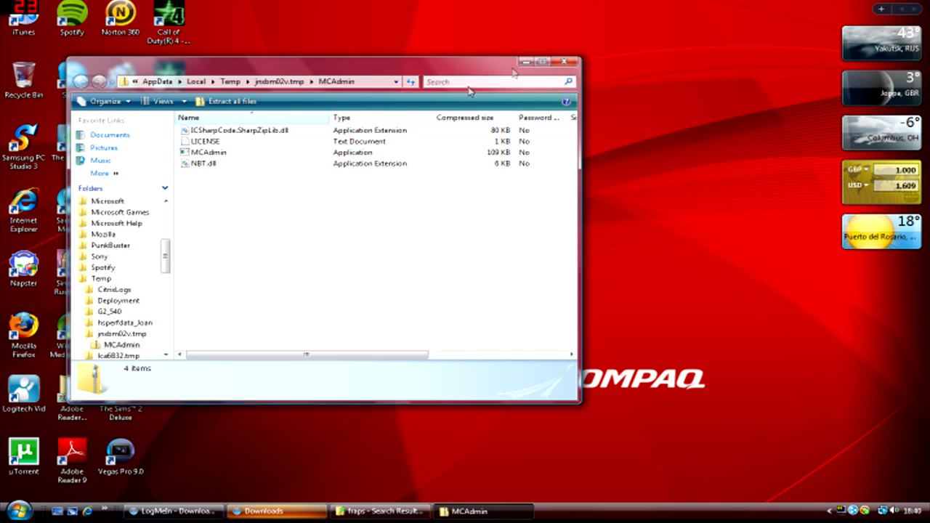
# - Extract all four MCAdmin archive files into Documents\MCAdmin
pyautogui.doubleClick(209, 152)
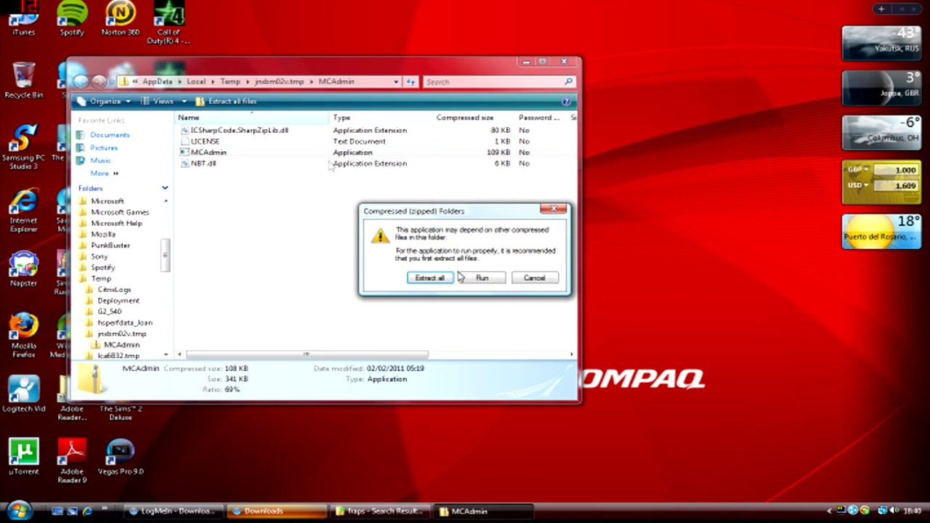
pyautogui.click(429, 277)
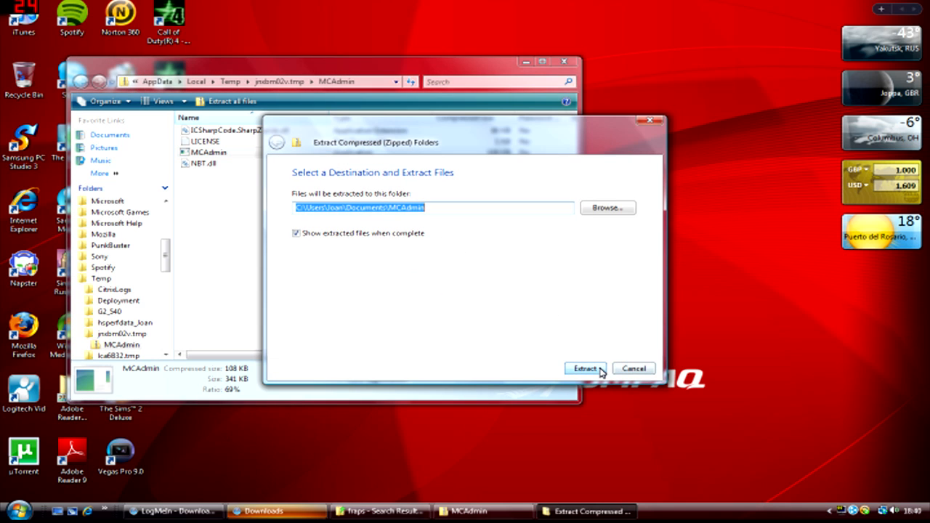
pyautogui.click(584, 368)
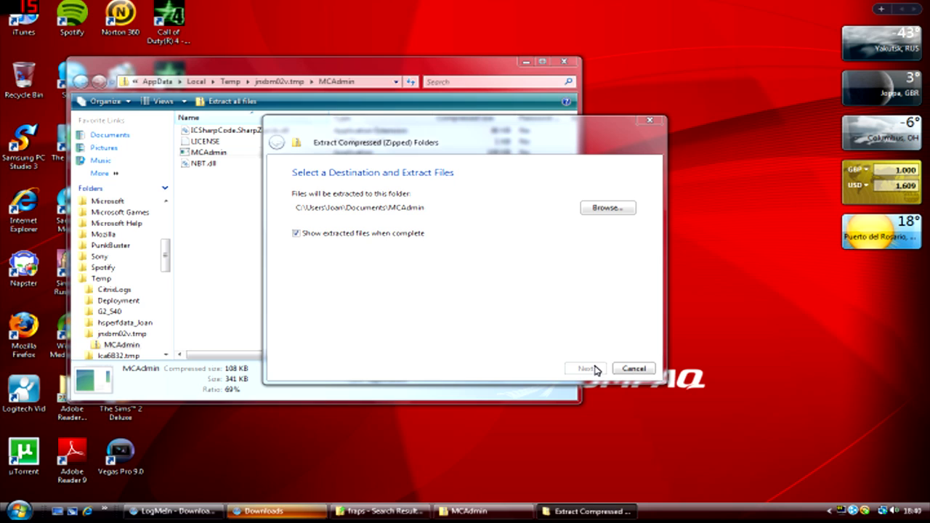
pyautogui.click(585, 368)
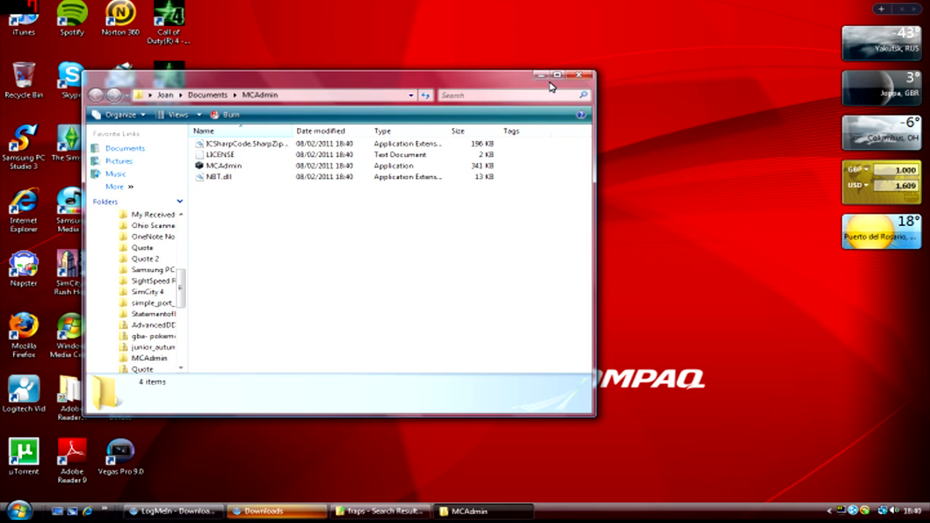
pyautogui.moveTo(274, 167)
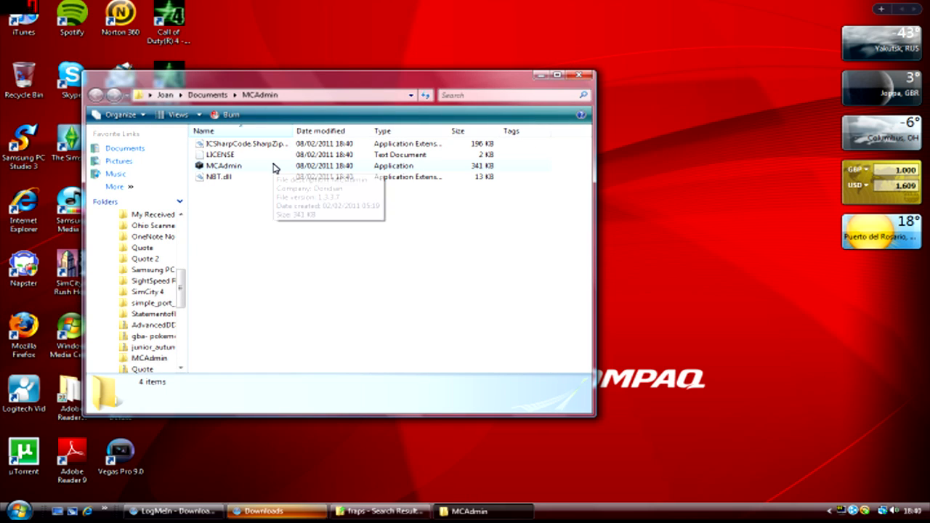
# - Launch MCAdmin.exe, allow the unverified program to run, and decline the donation request
pyautogui.click(223, 166)
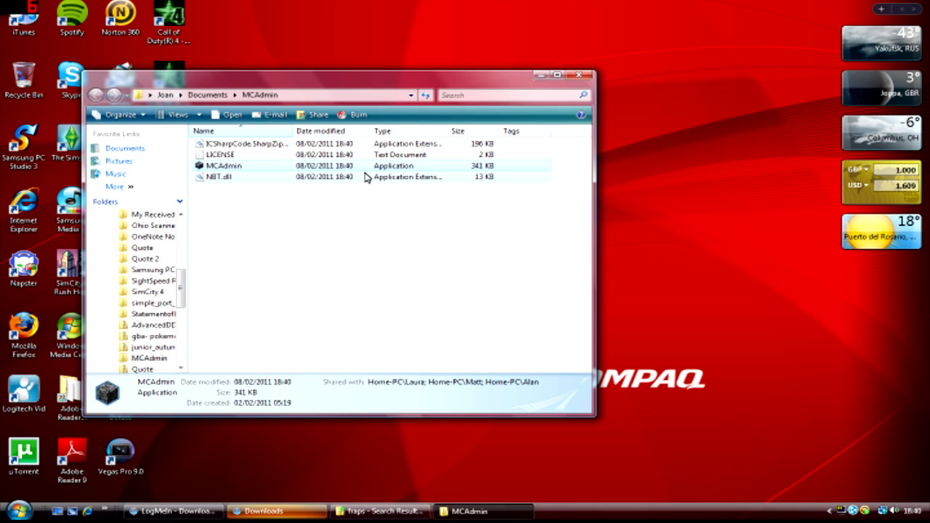
pyautogui.doubleClick(224, 166)
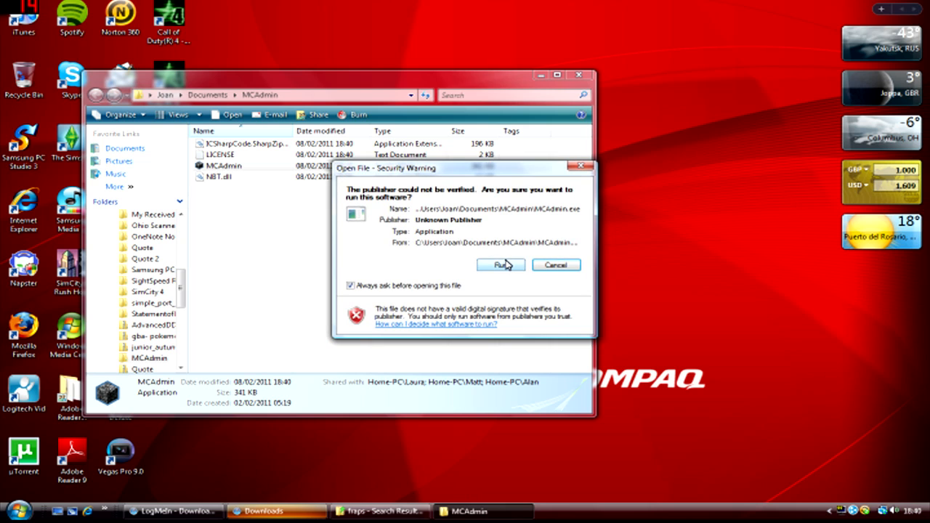
pyautogui.click(501, 265)
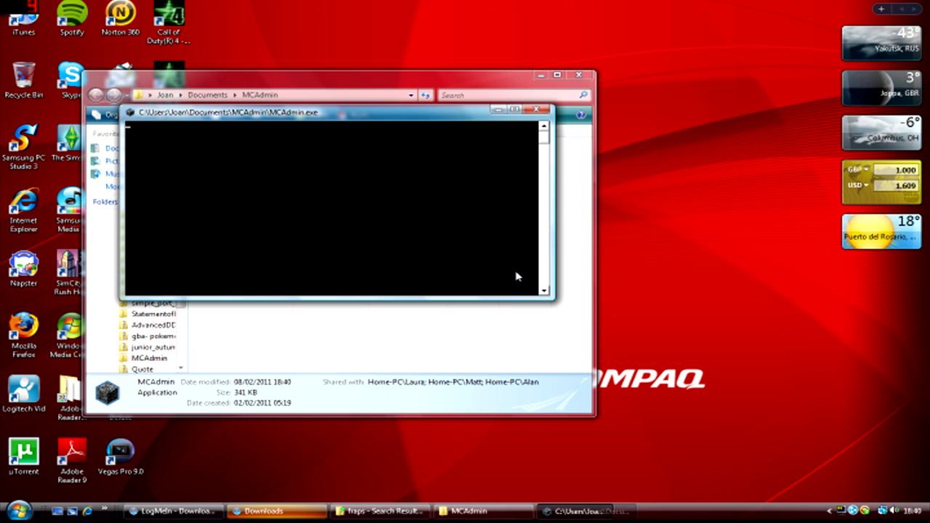
pyautogui.moveTo(484, 215)
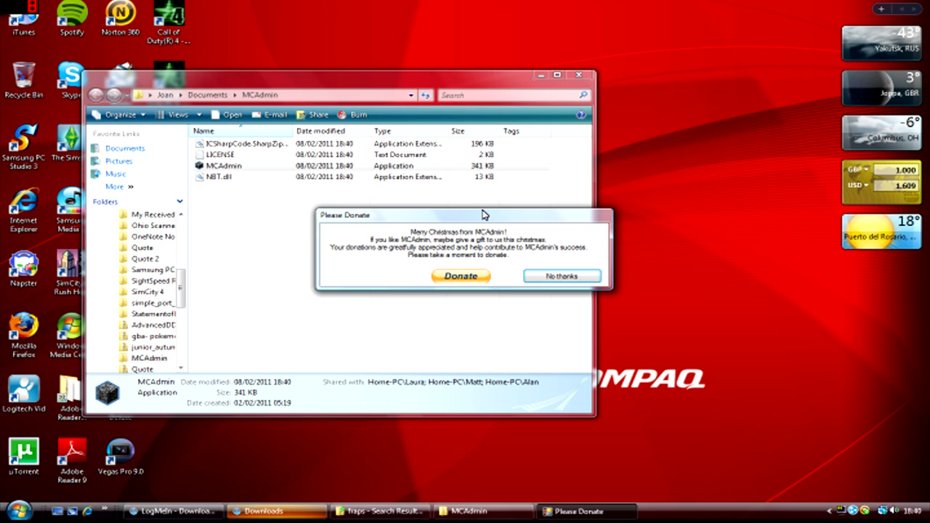
pyautogui.click(561, 276)
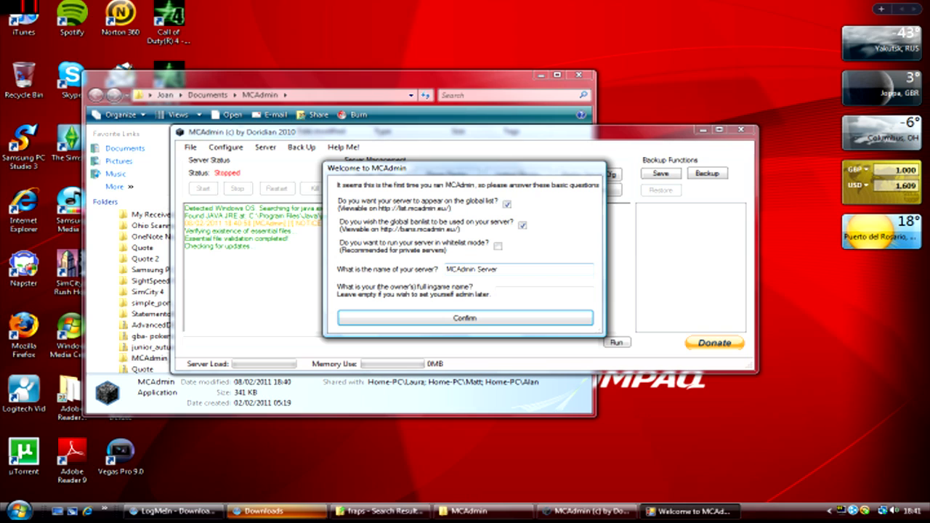
# - Untick global list and global banlist, rename the server levelguide2, and confirm setup
pyautogui.click(507, 204)
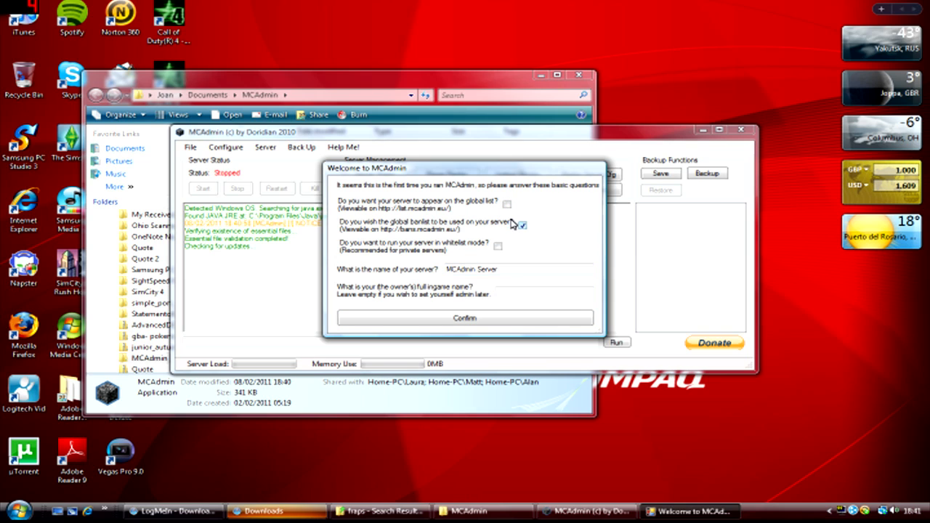
pyautogui.click(522, 225)
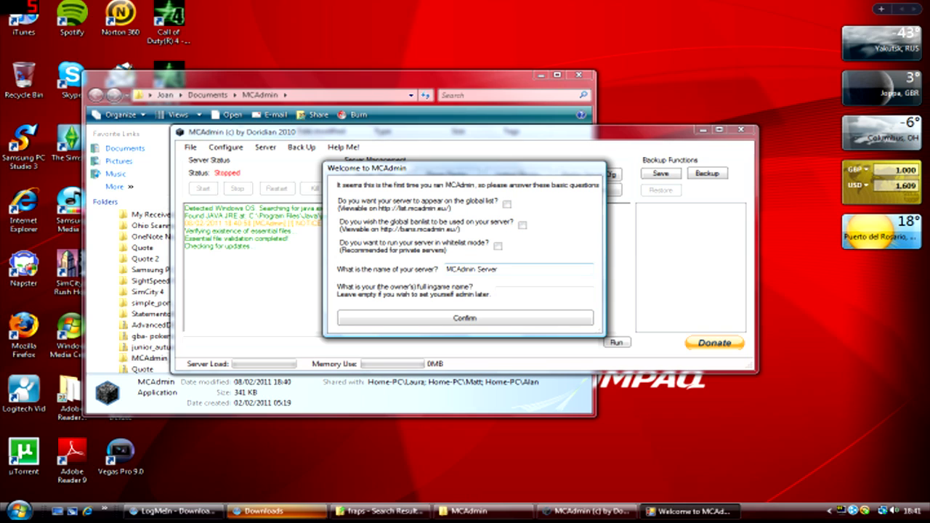
pyautogui.tripleClick(472, 269)
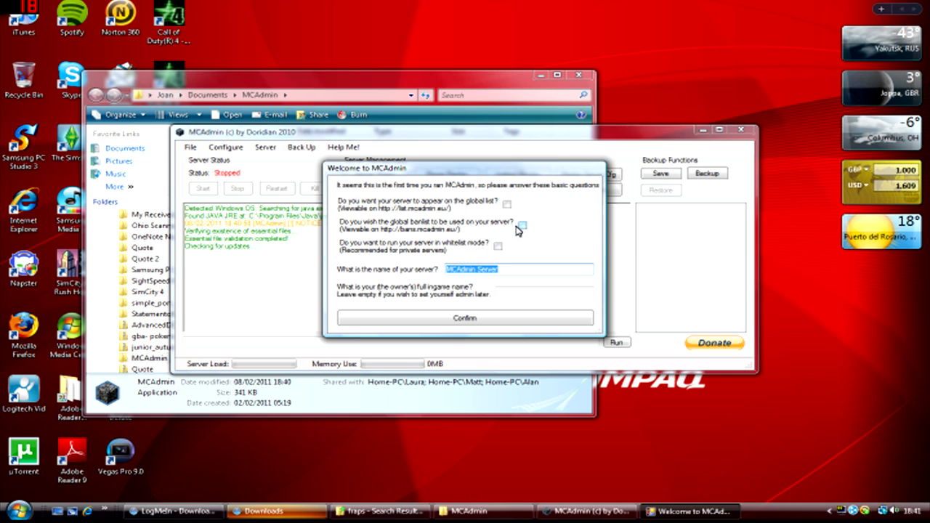
pyautogui.write('levelgude2')
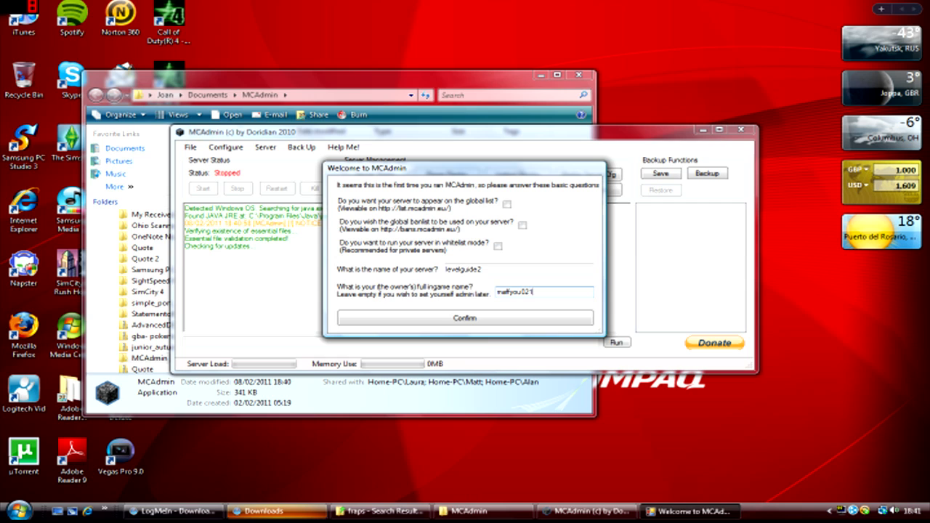
pyautogui.click(464, 317)
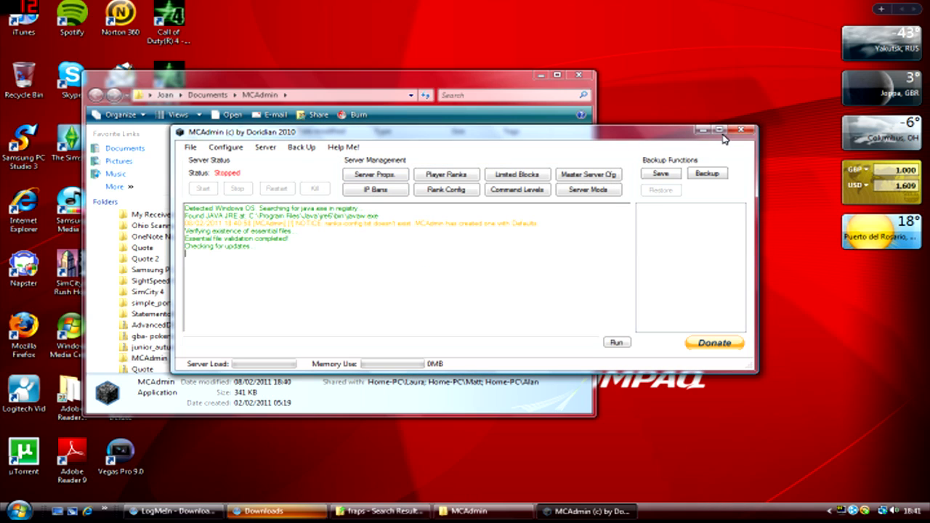
pyautogui.moveTo(642, 106)
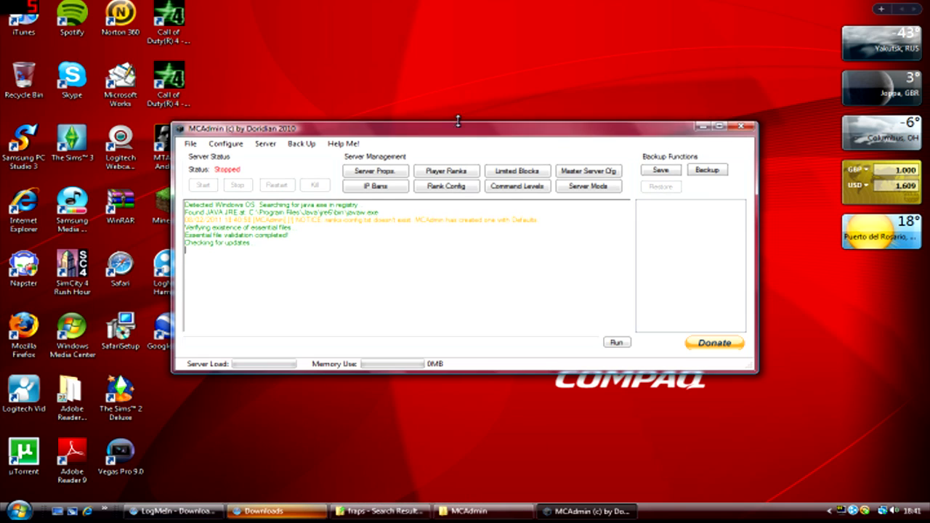
# - Drag the MCAdmin server manager window rightward to a clearer spot
pyautogui.moveTo(458, 128); pyautogui.dragTo(491, 151)
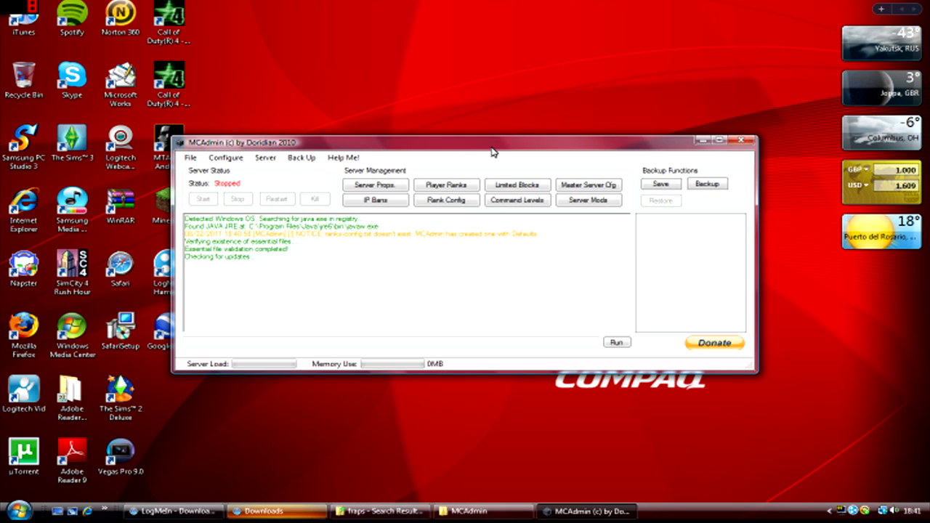
pyautogui.moveTo(490, 142); pyautogui.dragTo(577, 142)
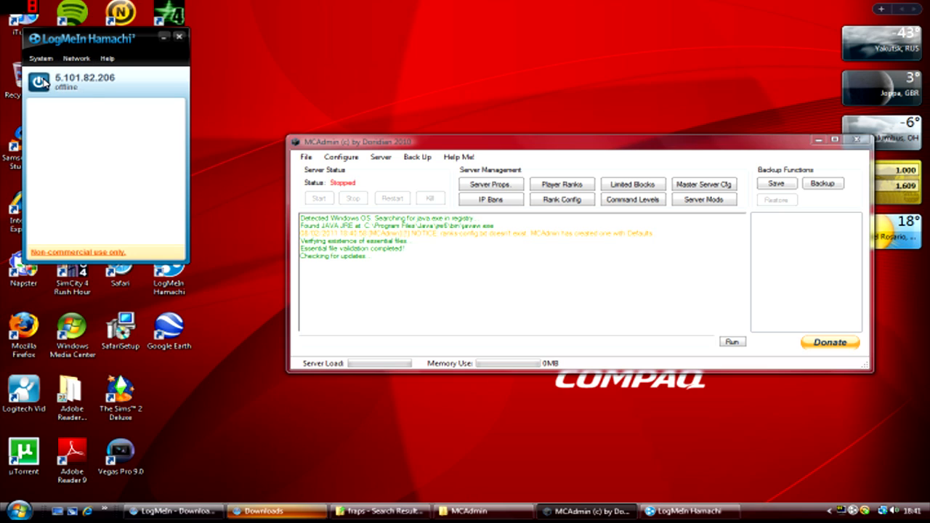
pyautogui.moveTo(119, 76)
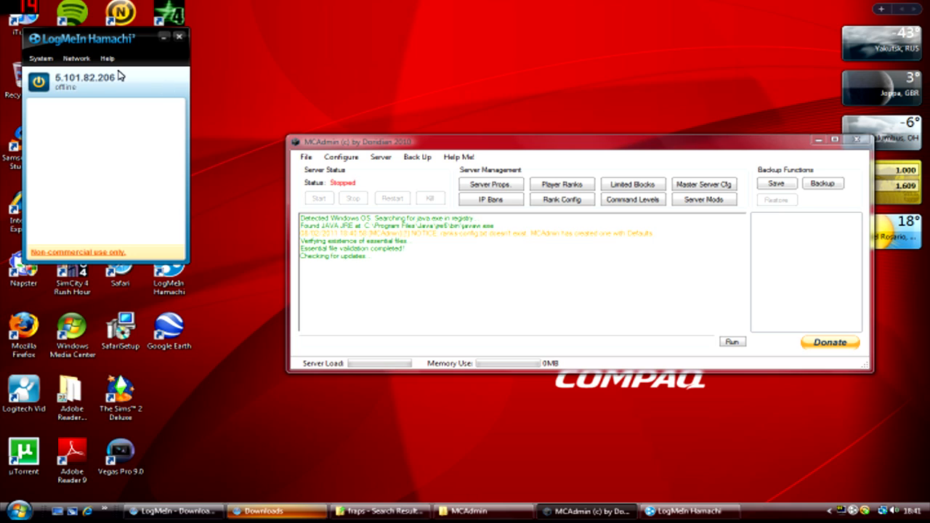
# - Turn the Hamachi client online with its power button
pyautogui.click(76, 58)
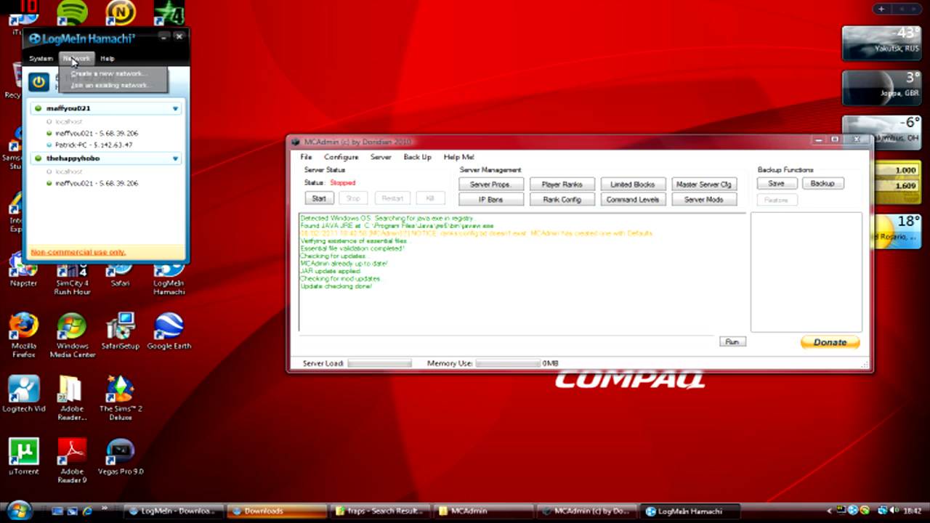
pyautogui.click(107, 73)
pyautogui.write('levelguide2')
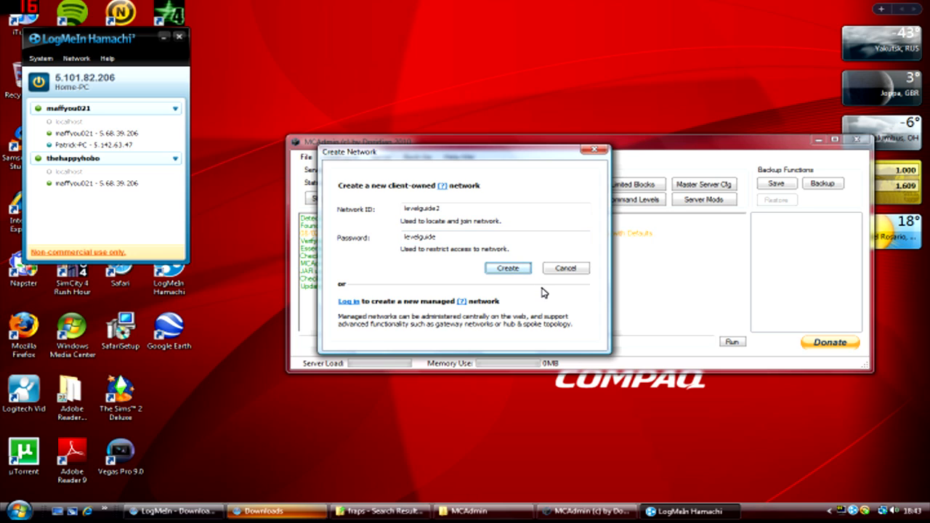
pyautogui.moveTo(566, 268)
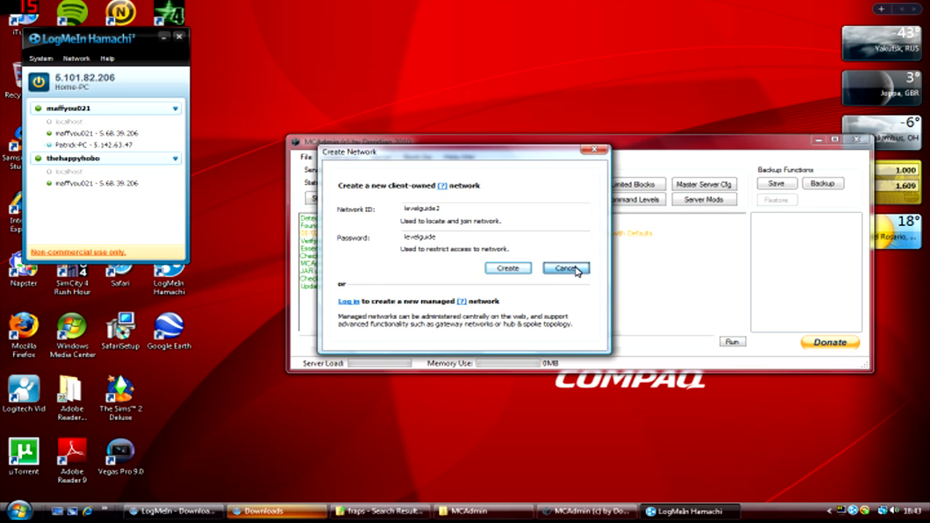
pyautogui.click(566, 268)
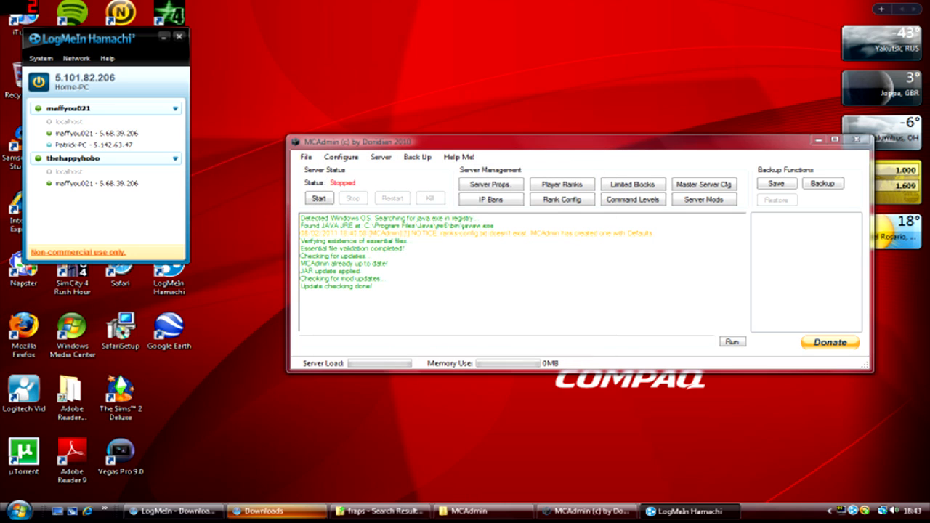
pyautogui.moveTo(219, 131)
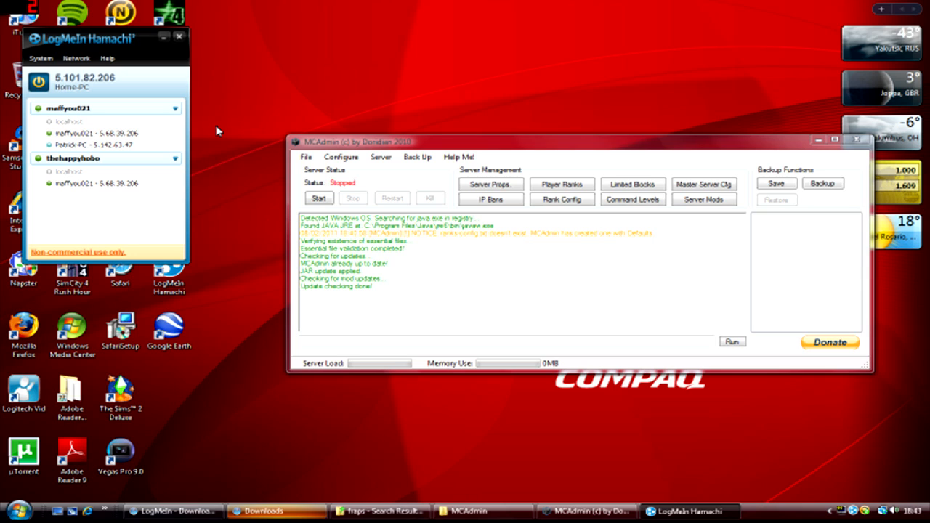
pyautogui.moveTo(276, 254)
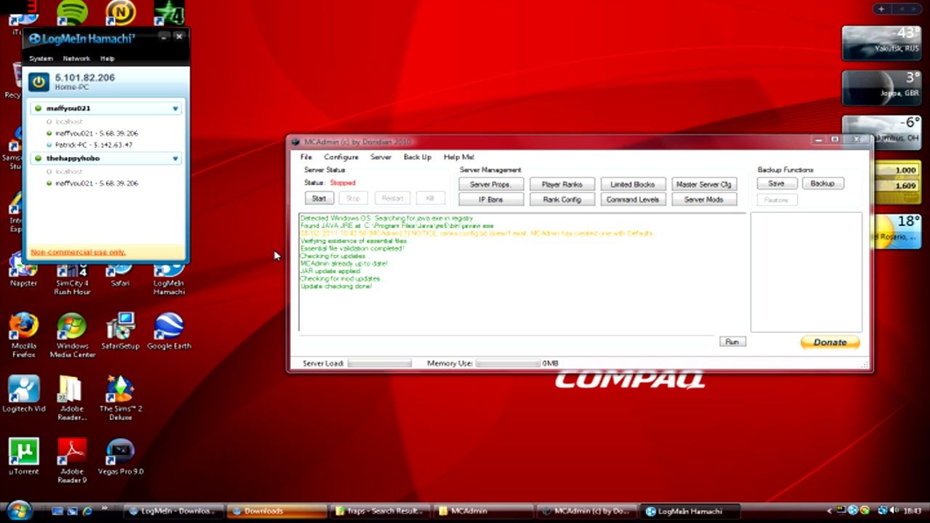
pyautogui.moveTo(188, 159)
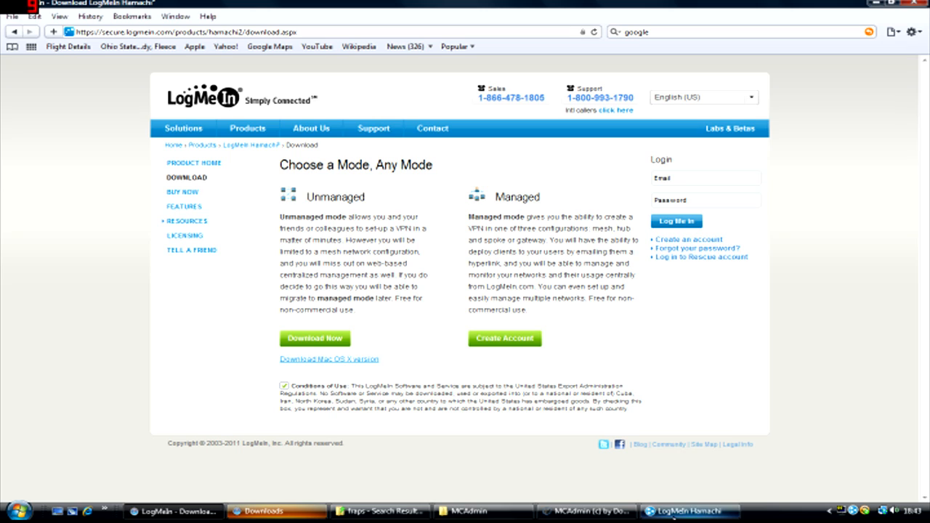
pyautogui.moveTo(686, 510)
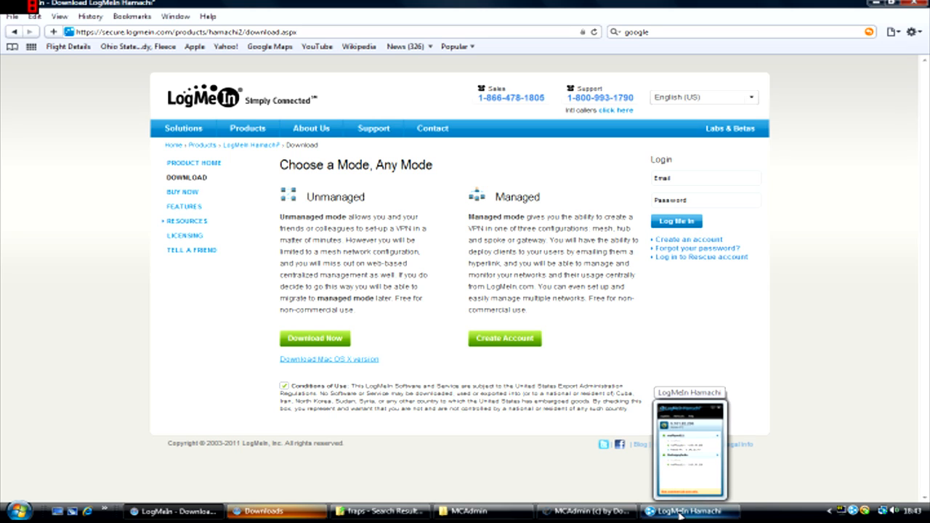
# - Restore the Hamachi window over the browser and open its network options
pyautogui.click(687, 510)
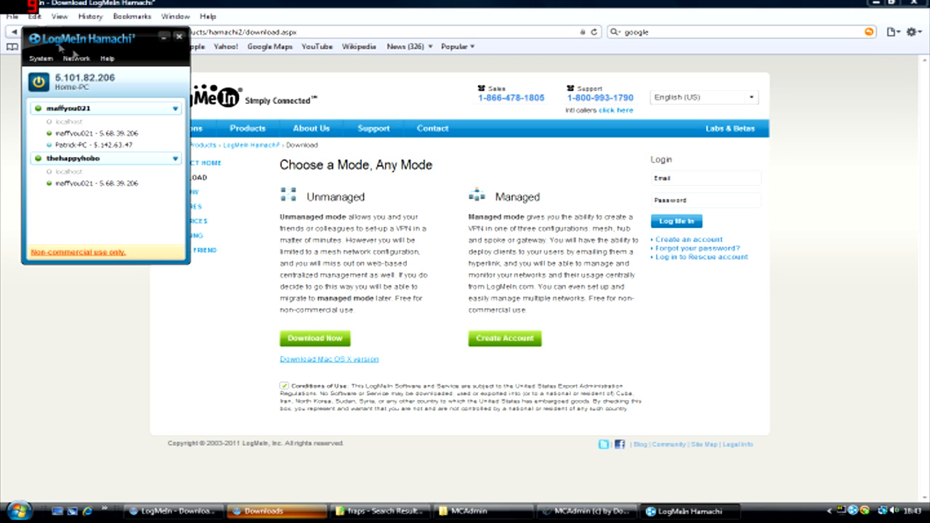
pyautogui.click(75, 58)
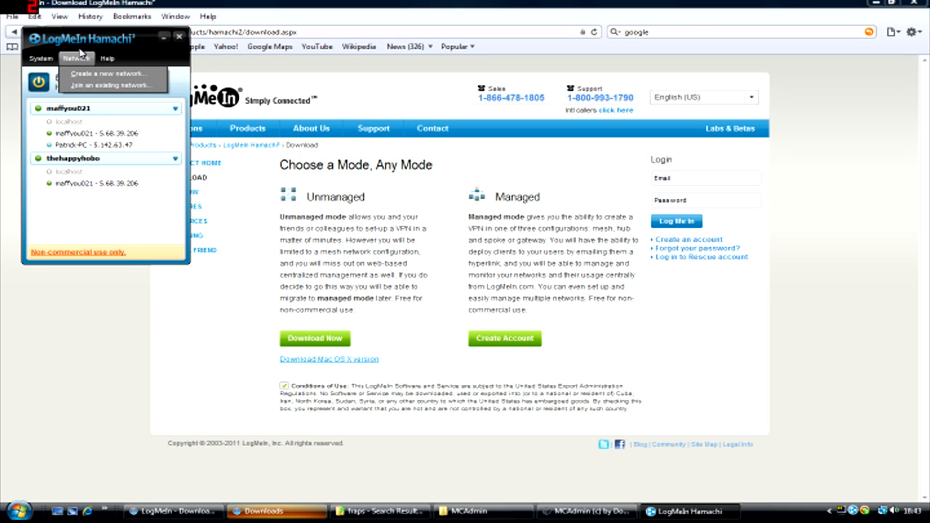
pyautogui.moveTo(93, 85)
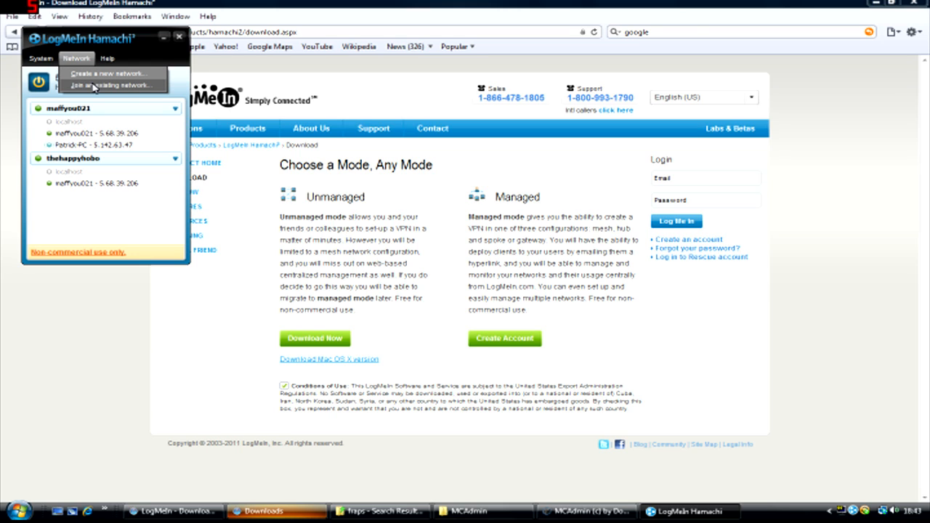
# - Fill the Join Network form with ID levelguide2 and a password, then cancel
pyautogui.click(111, 85)
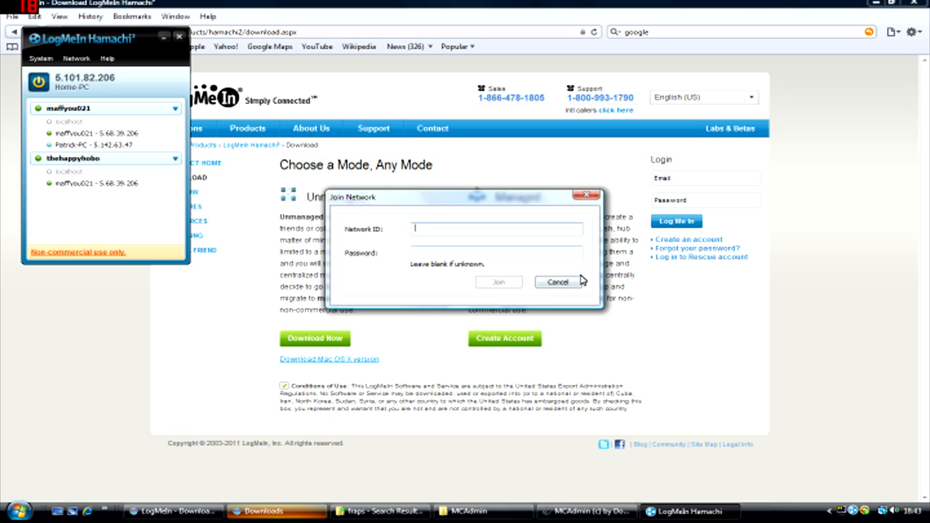
pyautogui.write('levelguide2')
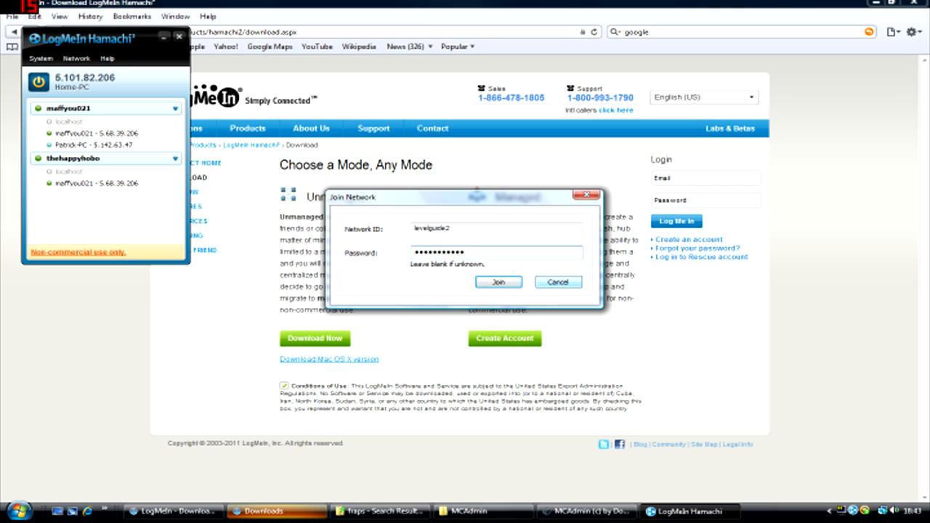
pyautogui.write('x')
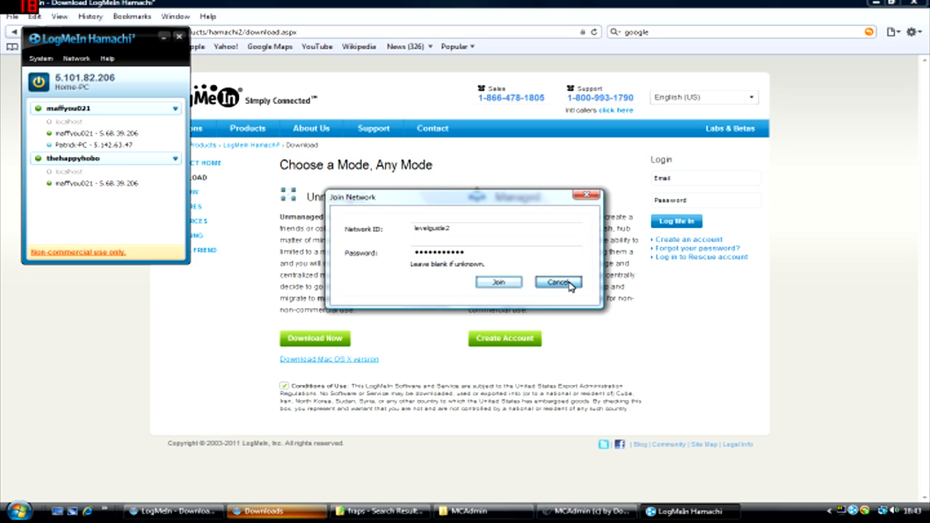
pyautogui.click(558, 282)
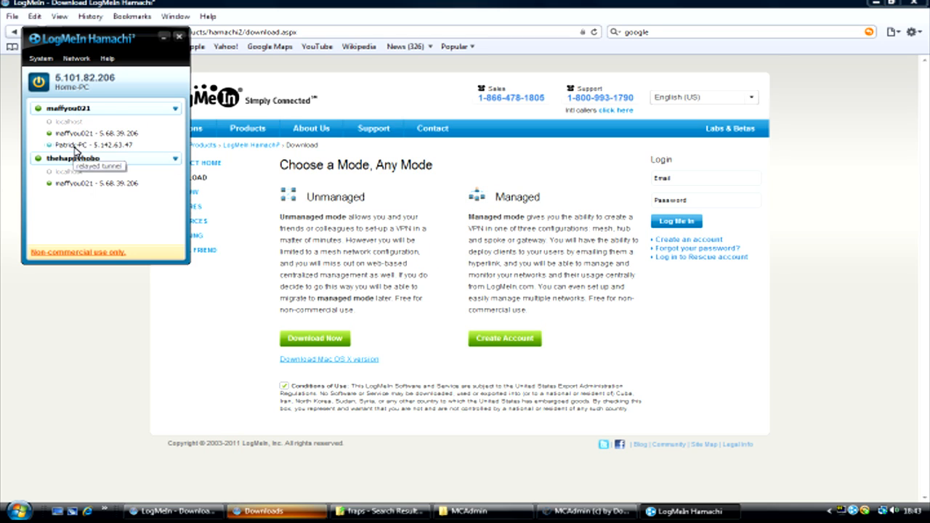
pyautogui.moveTo(65, 107)
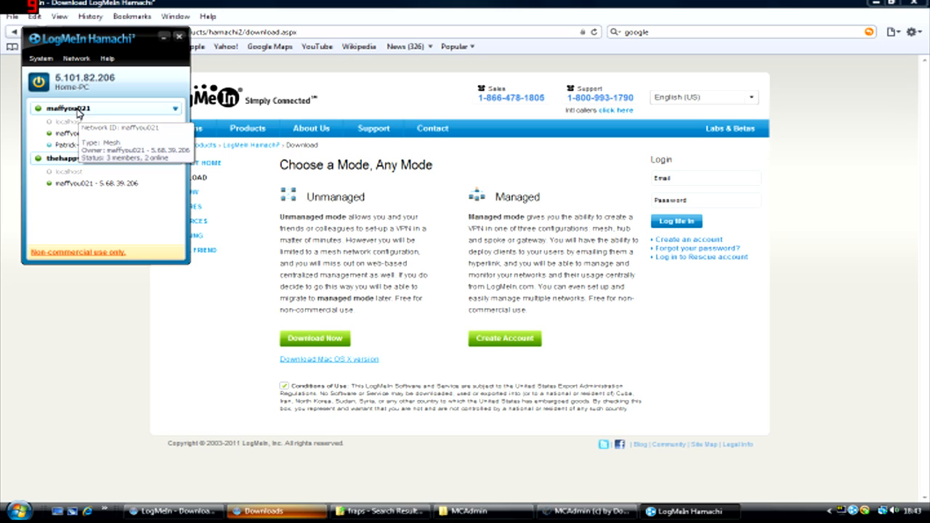
pyautogui.moveTo(69, 145)
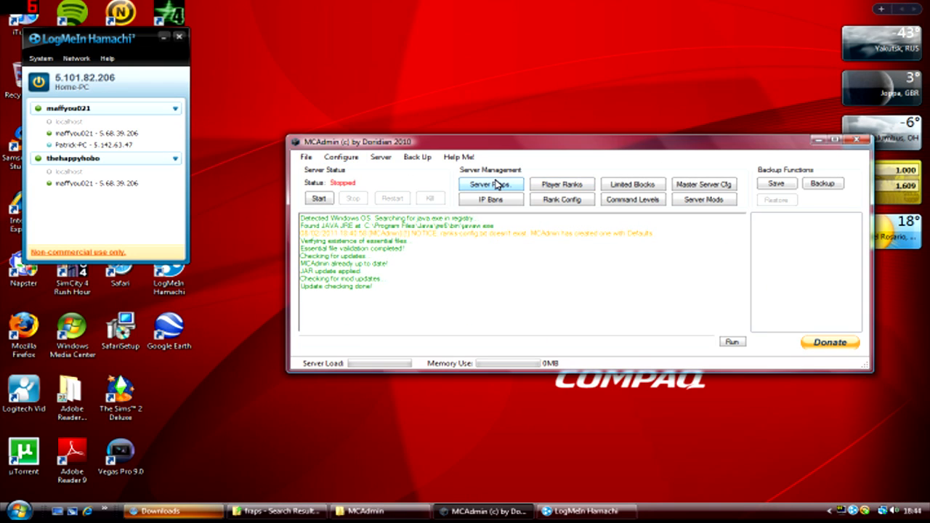
pyautogui.moveTo(496, 201)
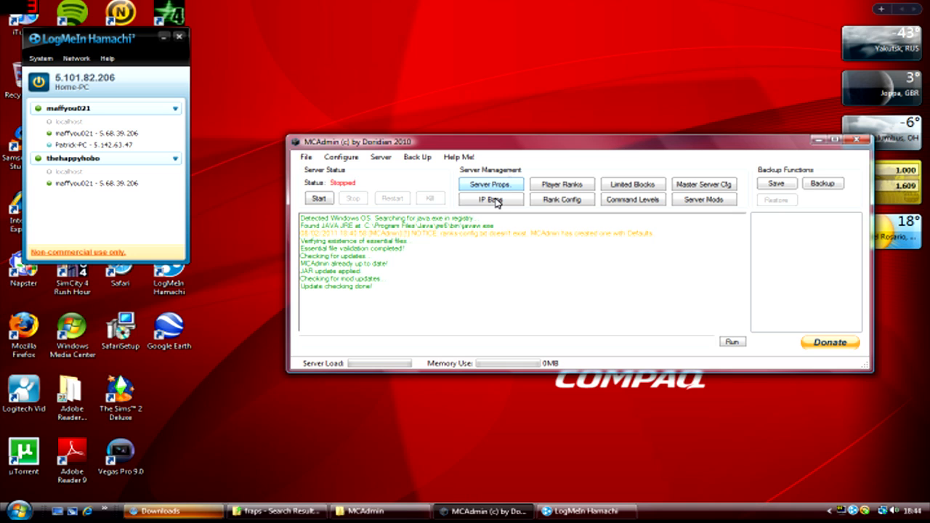
# - Set server IP to 5.101.82.206, enable monsters and animals, and save properties
pyautogui.click(491, 183)
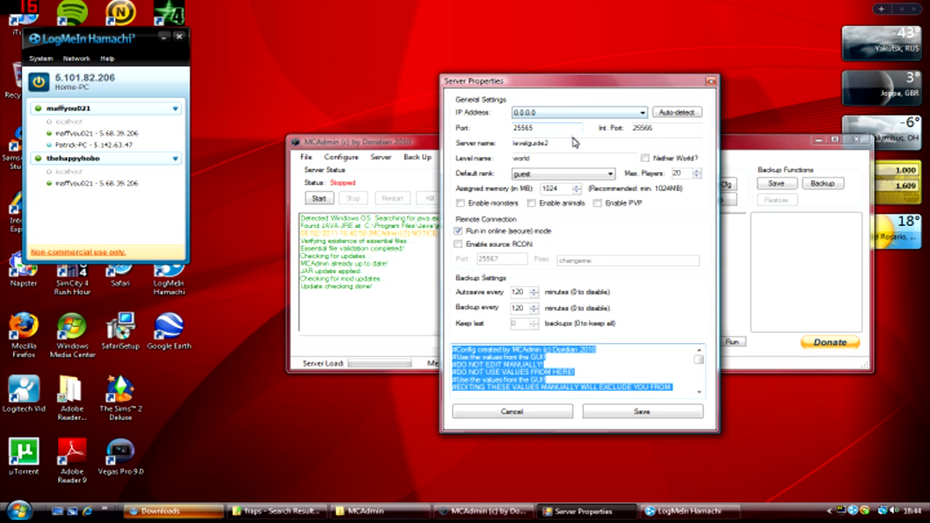
pyautogui.moveTo(642, 112)
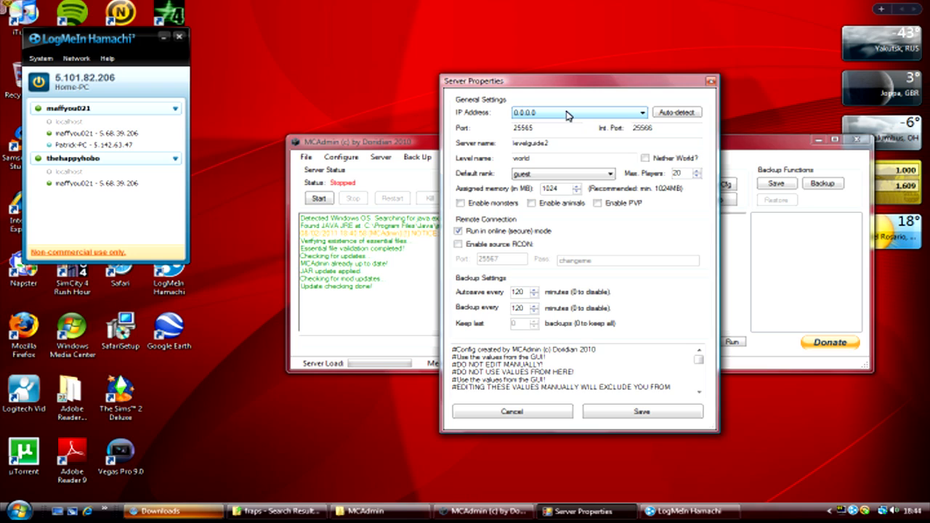
pyautogui.click(640, 112)
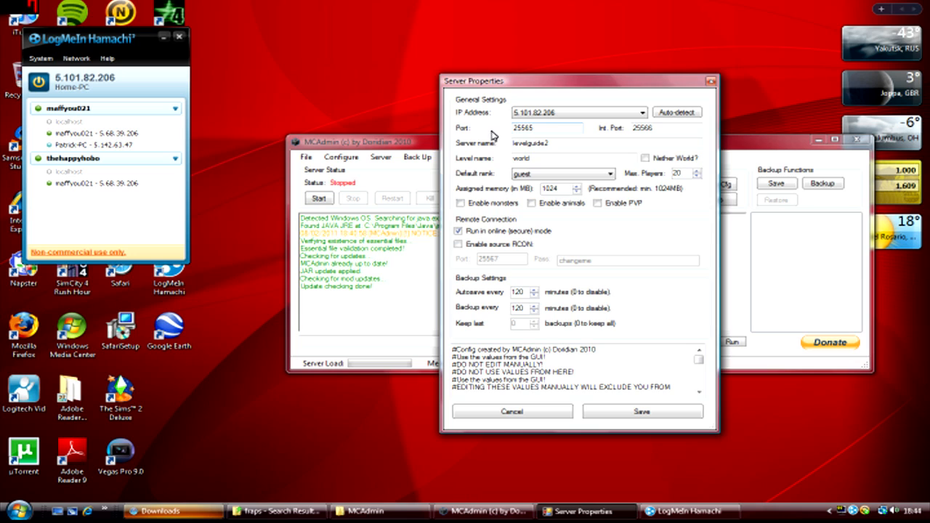
pyautogui.moveTo(491, 145)
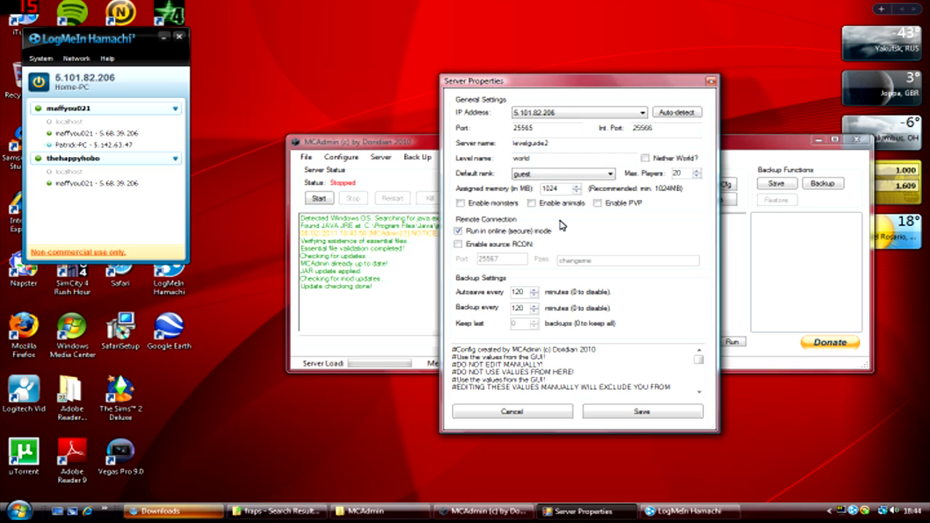
pyautogui.click(458, 202)
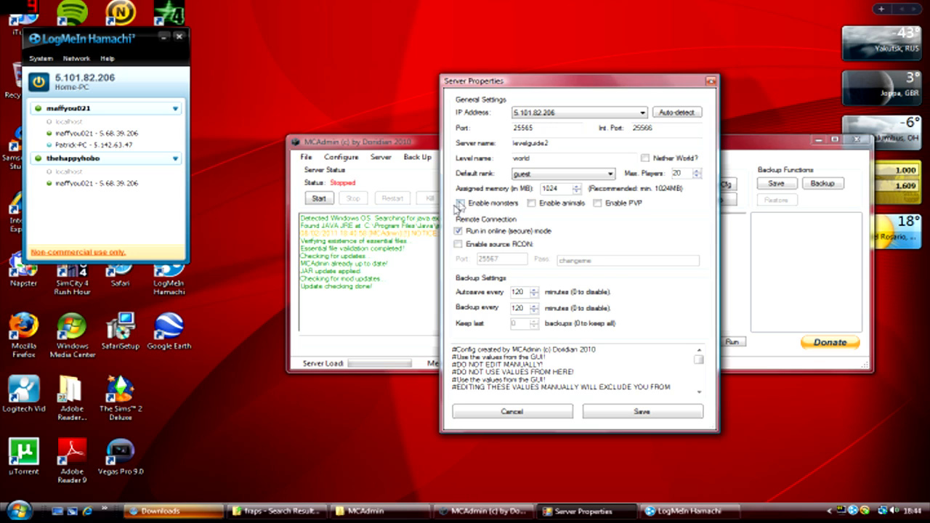
pyautogui.click(459, 202)
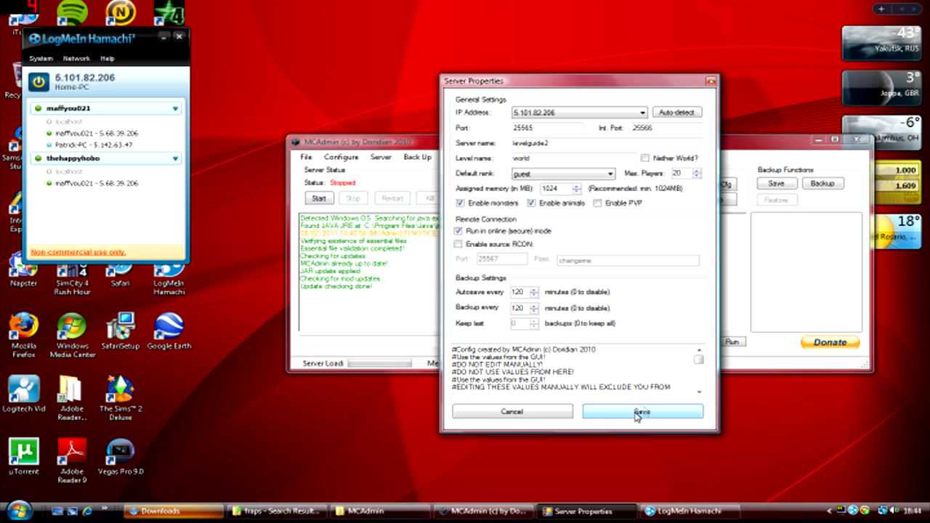
pyautogui.click(641, 412)
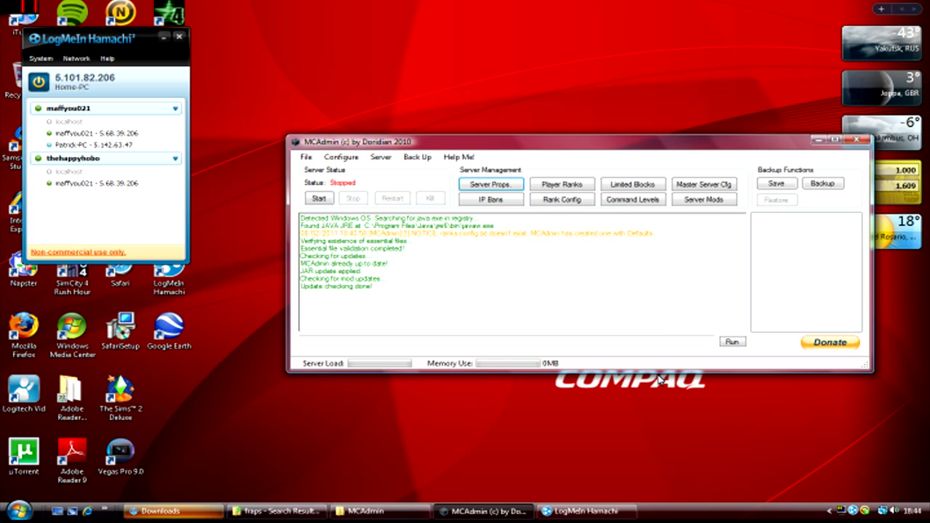
pyautogui.moveTo(561, 199)
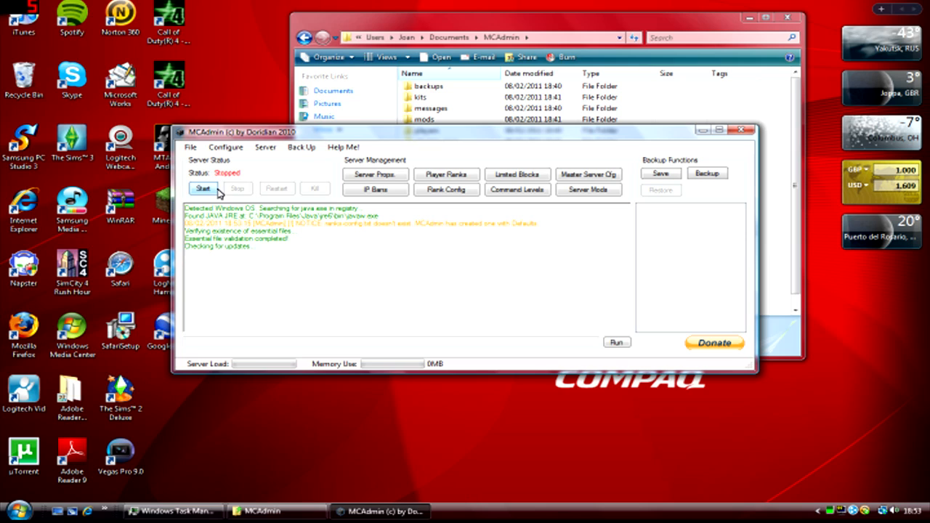
# - Start the Minecraft server, let the spawn area prepare, then force a world save
pyautogui.click(203, 188)
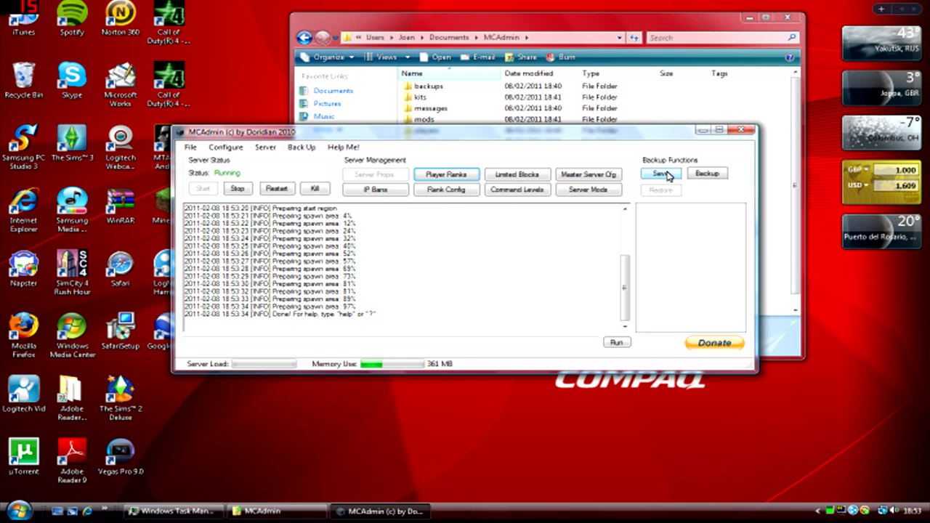
pyautogui.click(660, 173)
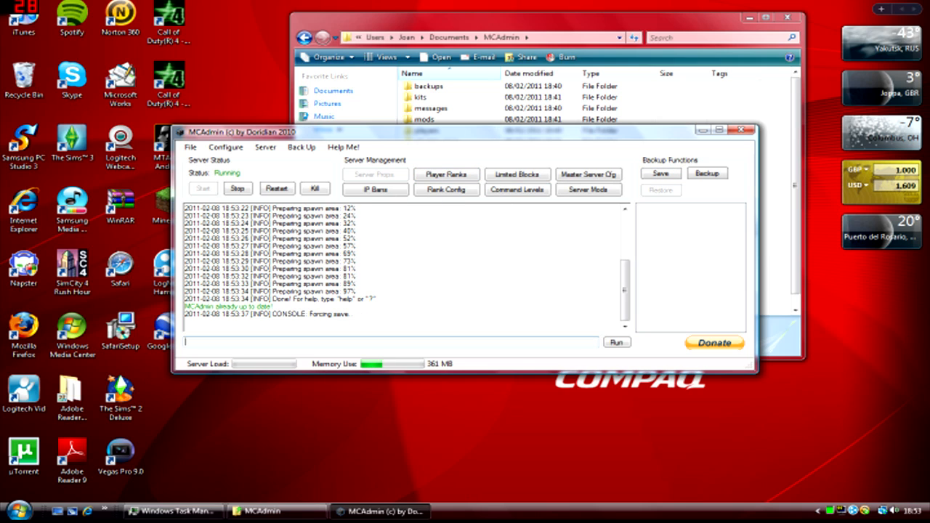
# - Broadcast 'say HELLO YOUTUBE' from the console, then run HELP to list commands
pyautogui.write('say')
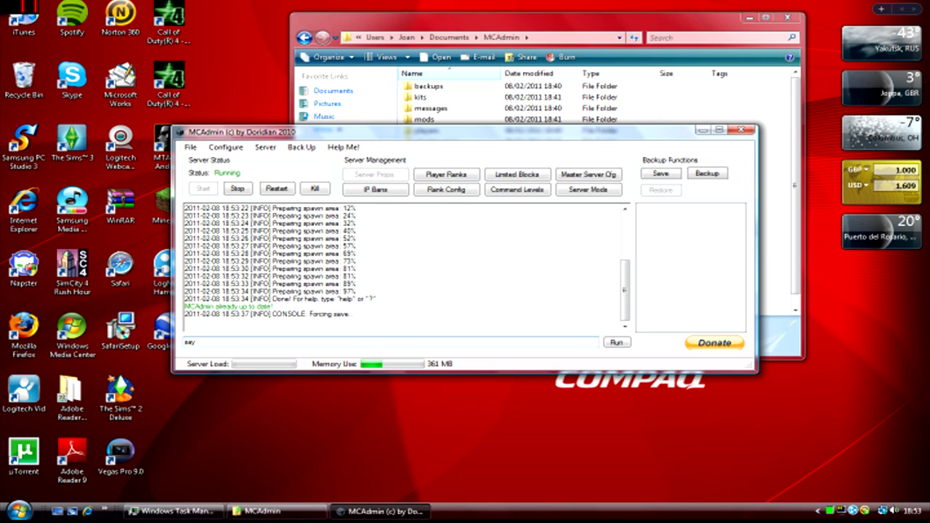
pyautogui.write('HELLO A')
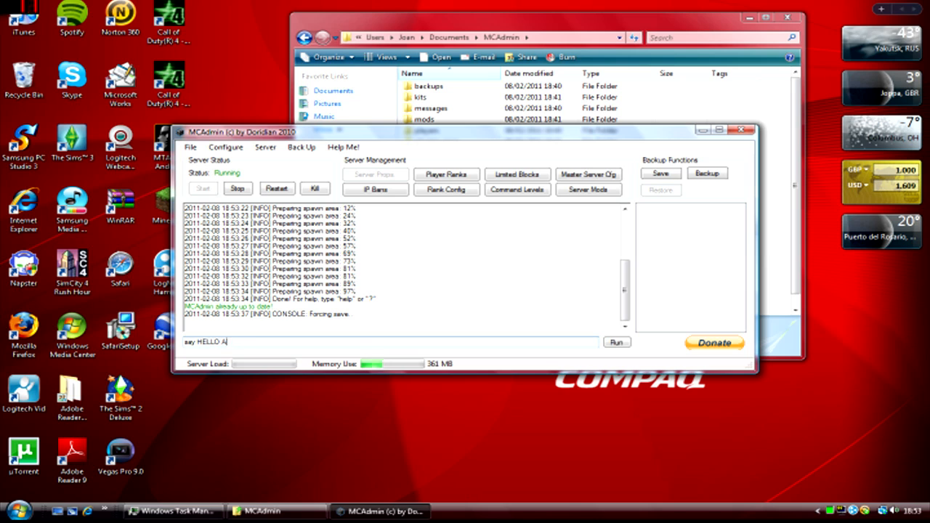
pyautogui.write('Y')
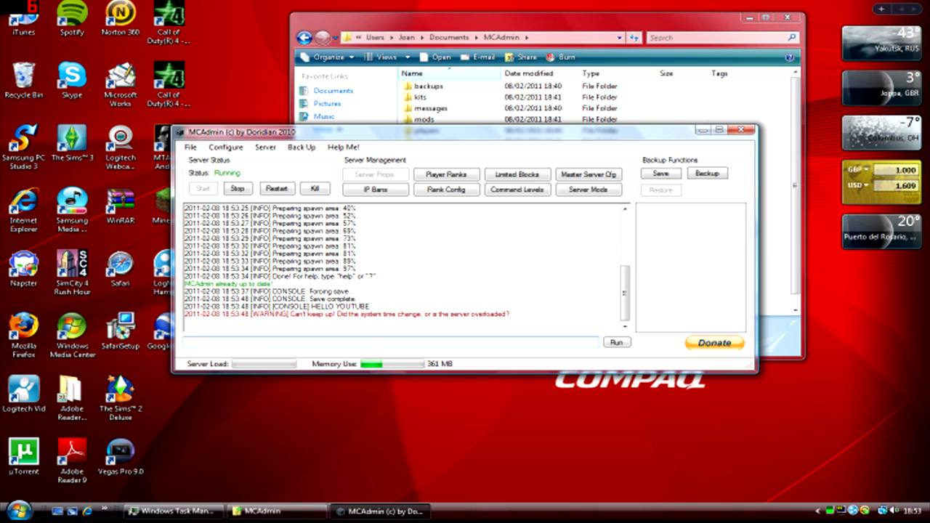
pyautogui.write('HELP')
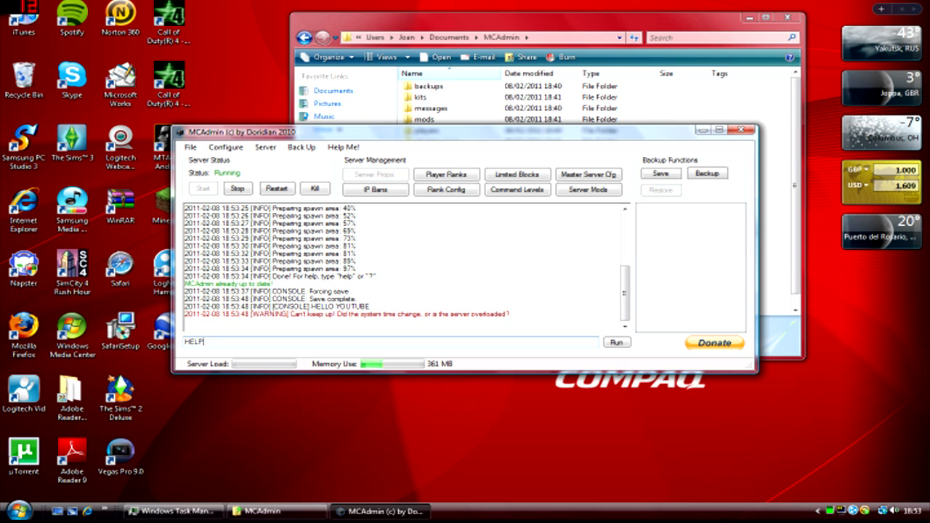
pyautogui.click(616, 342)
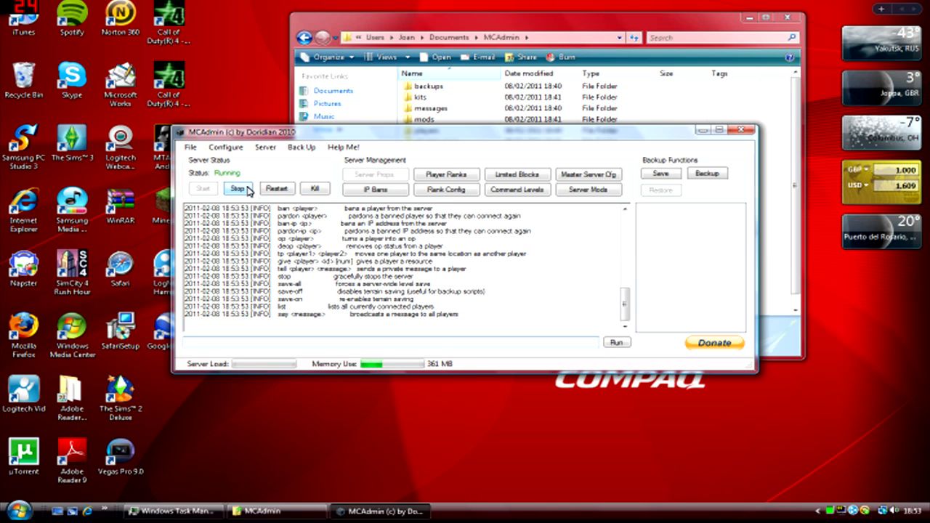
# - Kill the running server and confirm Yes so its status reads Stopped
pyautogui.click(314, 188)
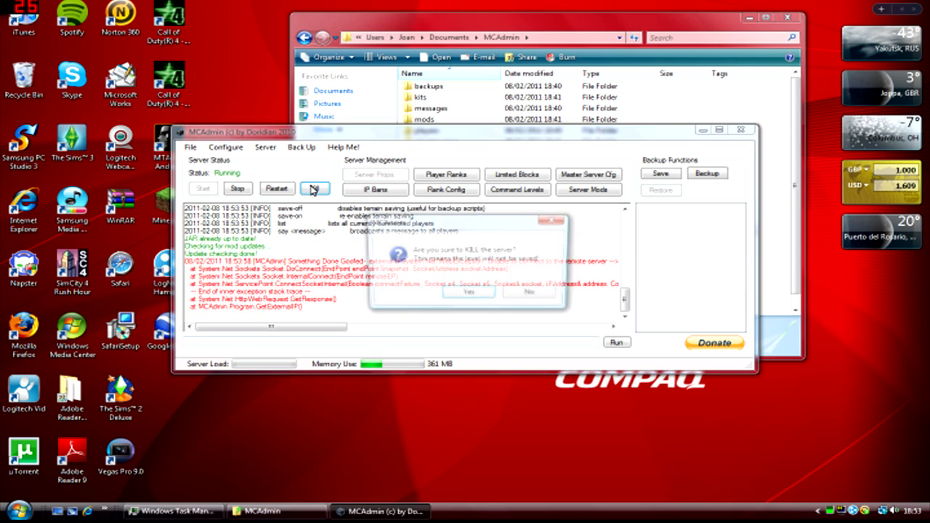
pyautogui.click(468, 292)
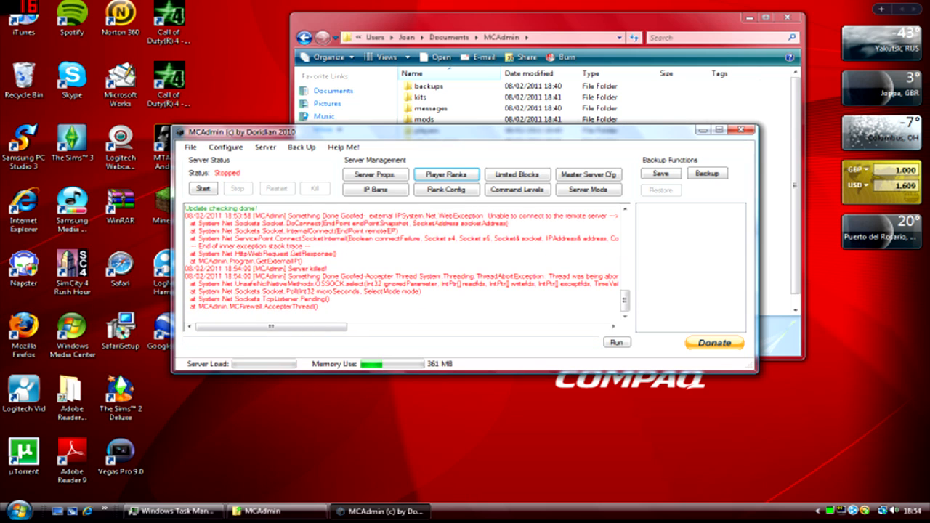